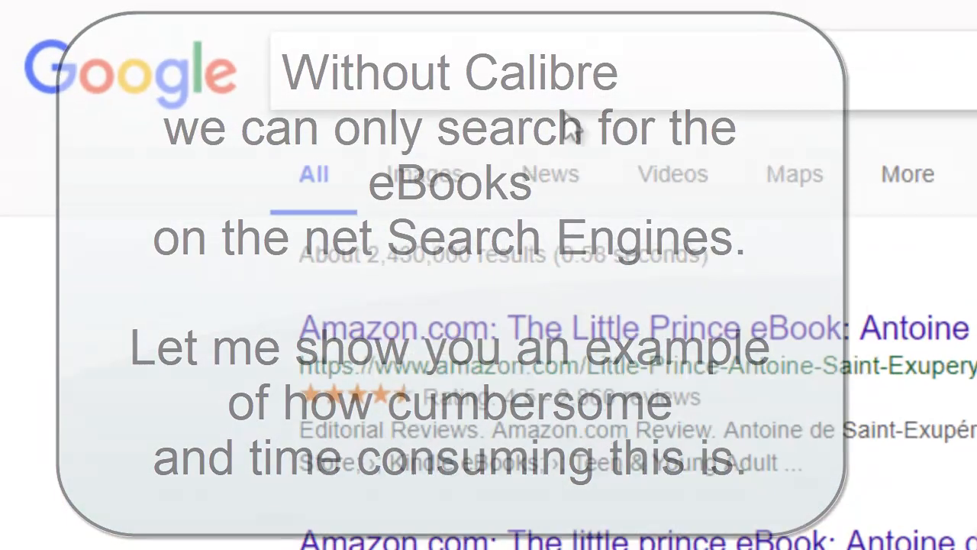
Search Google for 'ebook store little prince'
text(ebook)
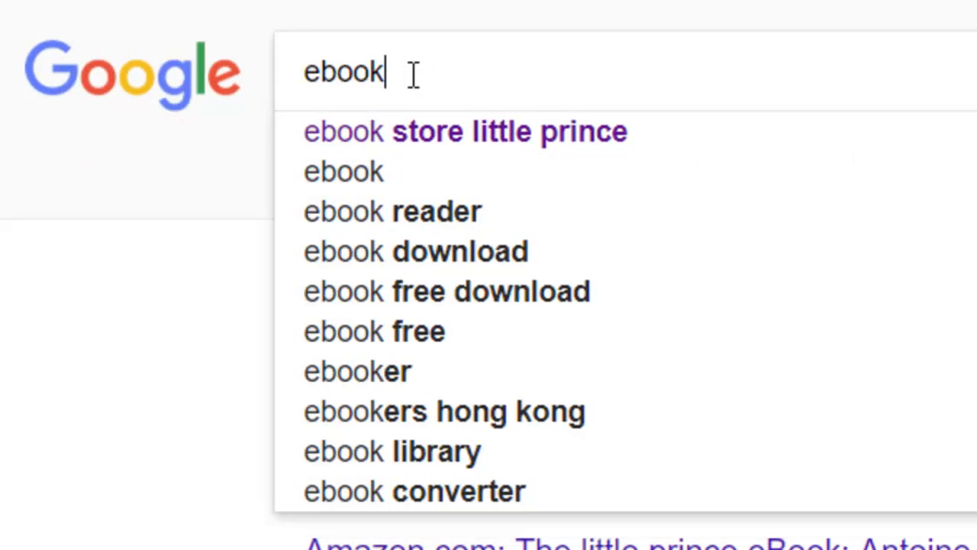
text(store)
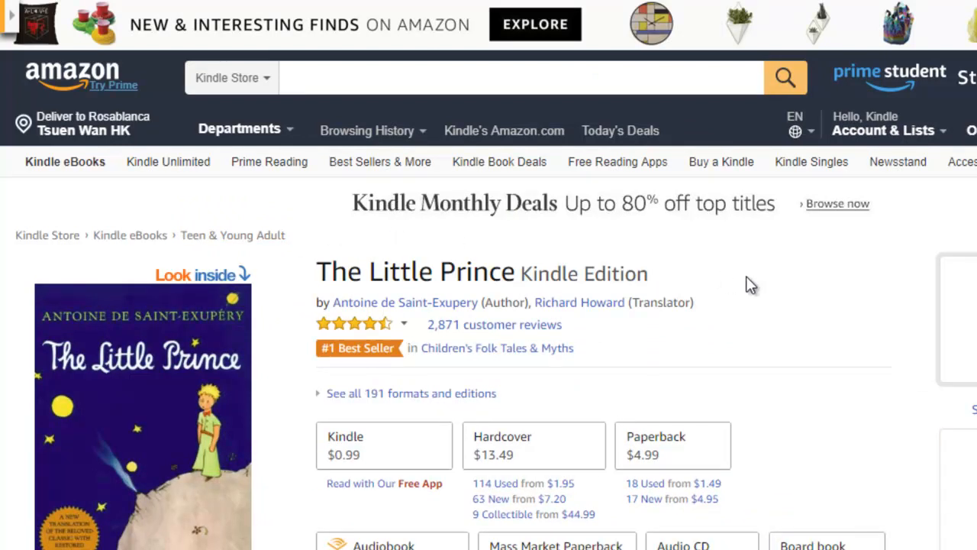
Search the Amazon Kindle Store for 'the little prince' via the suggestion
scroll(down, 3)
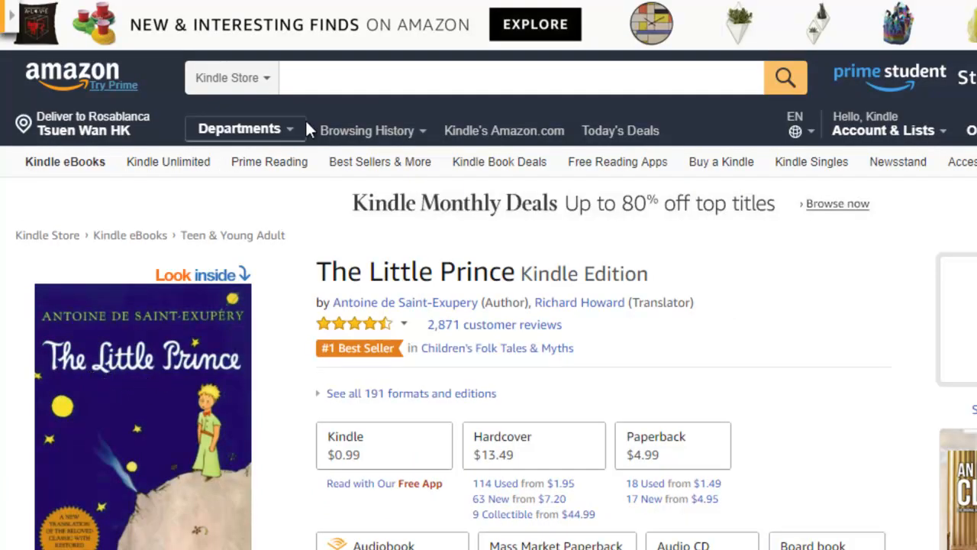
click(519, 76)
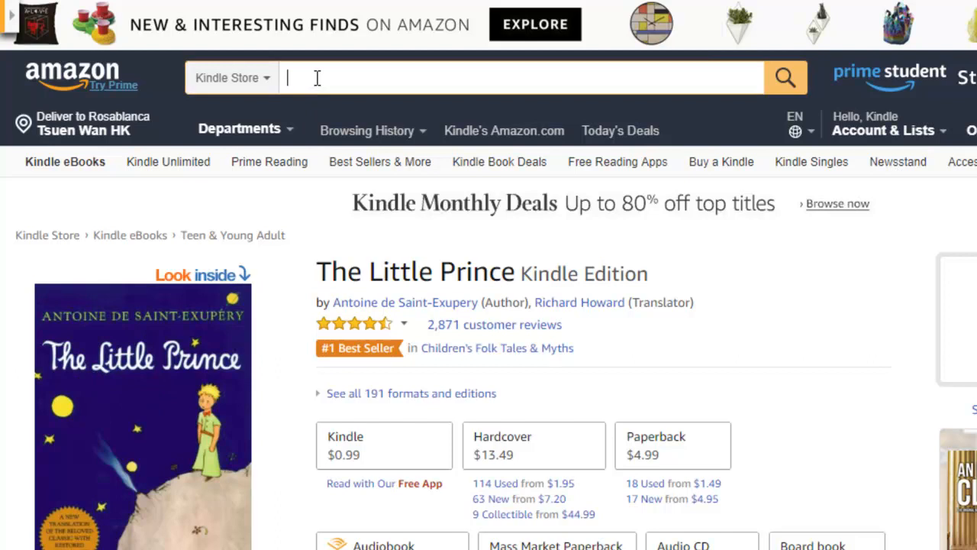
text(the little p)
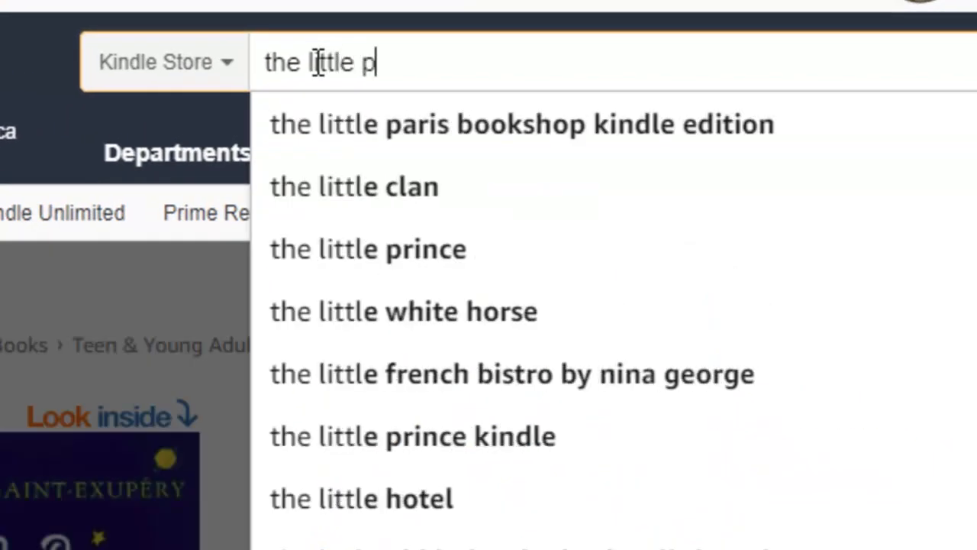
click(367, 249)
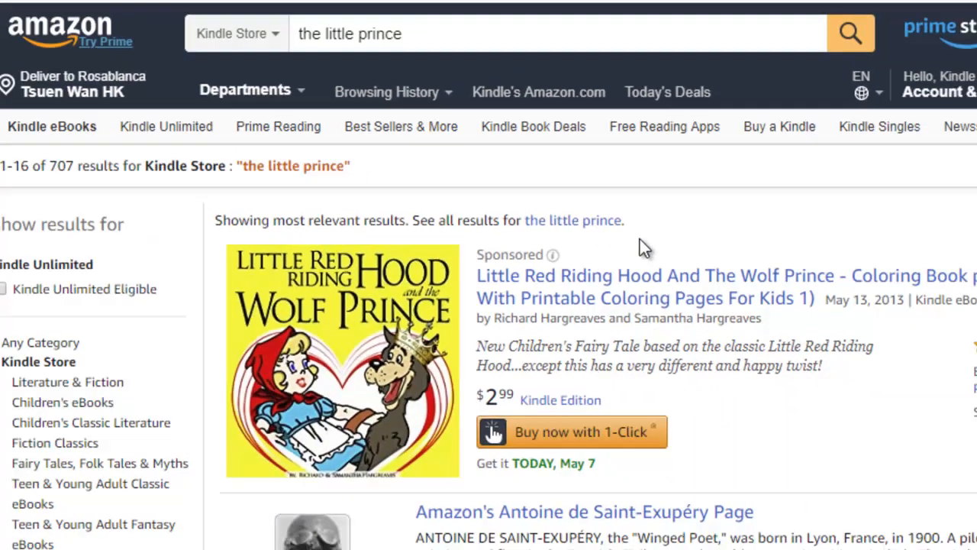
Scroll through the Kindle Store editions of The Little Prince
scroll(down, 3)
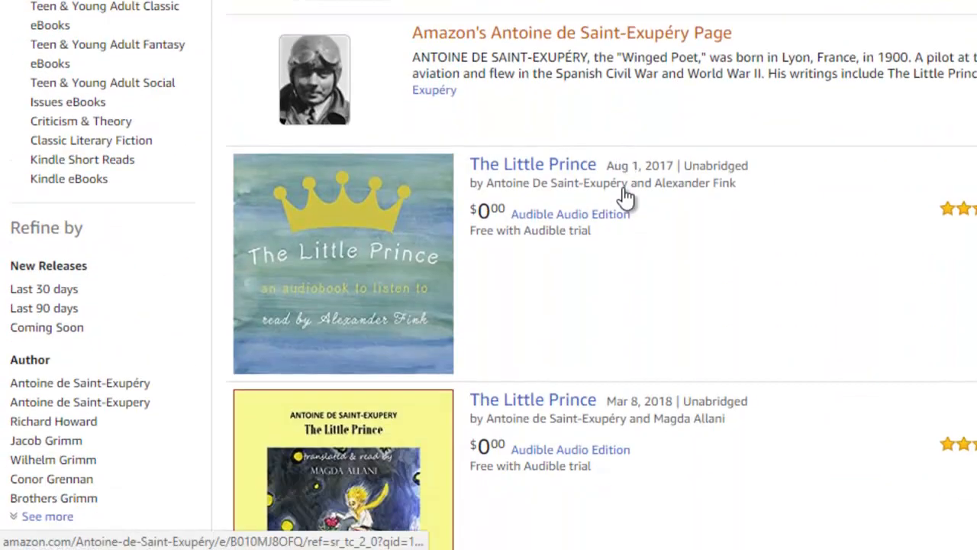
scroll(down, 3)
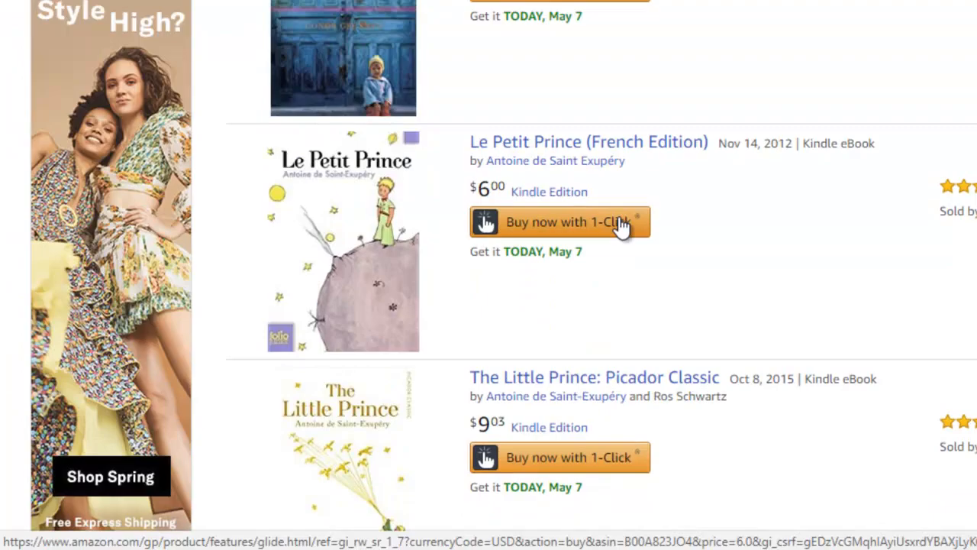
scroll(down, 3)
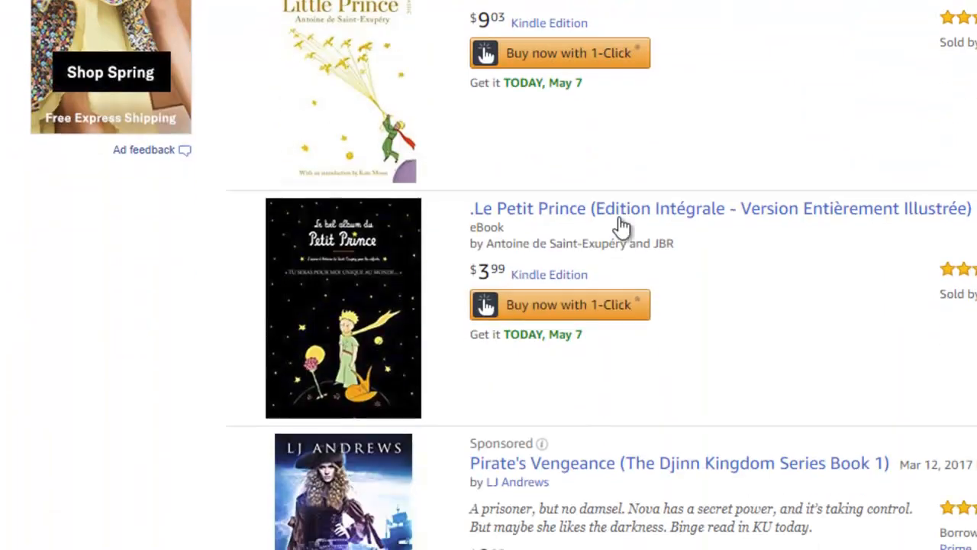
scroll(down, 3)
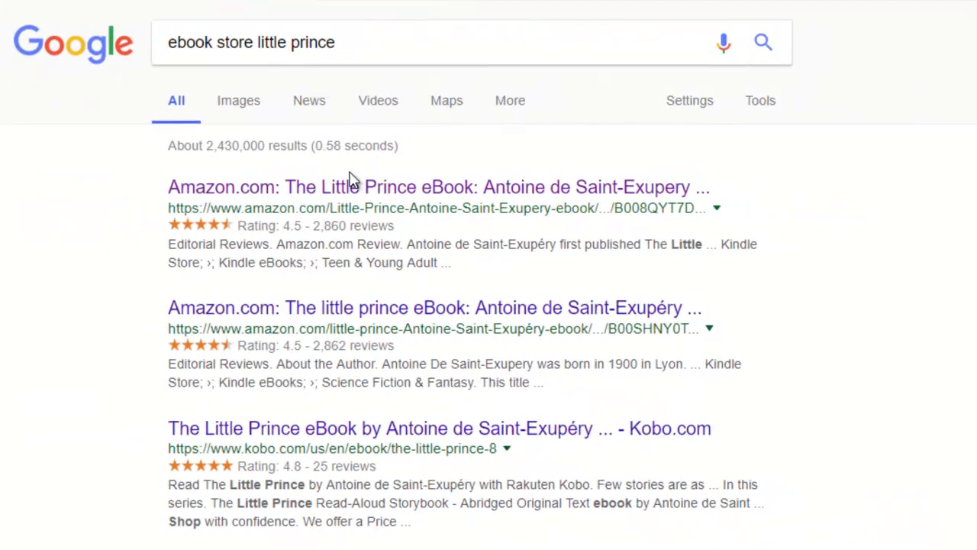
Scroll the Google results down to the Barnes & Noble NOOK Book listing
scroll(down, 3)
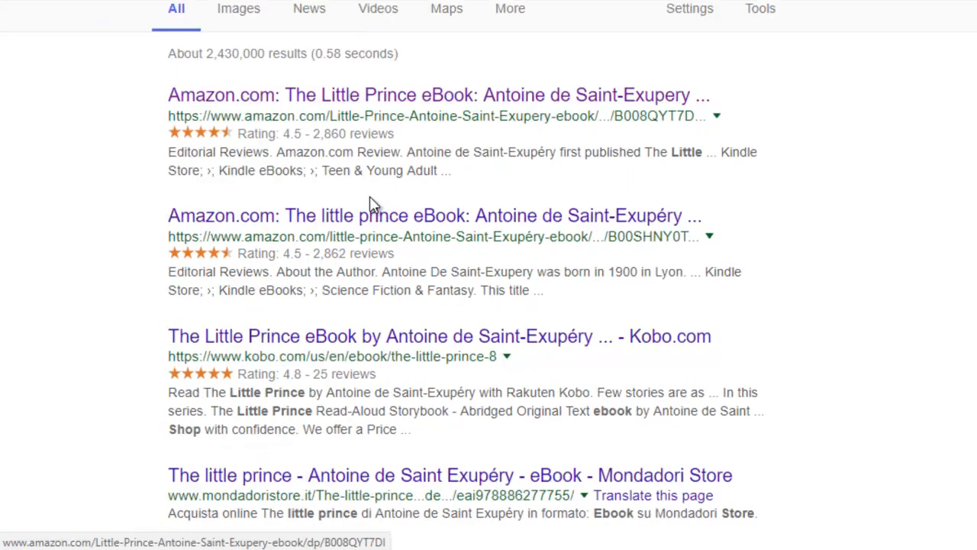
scroll(down, 3)
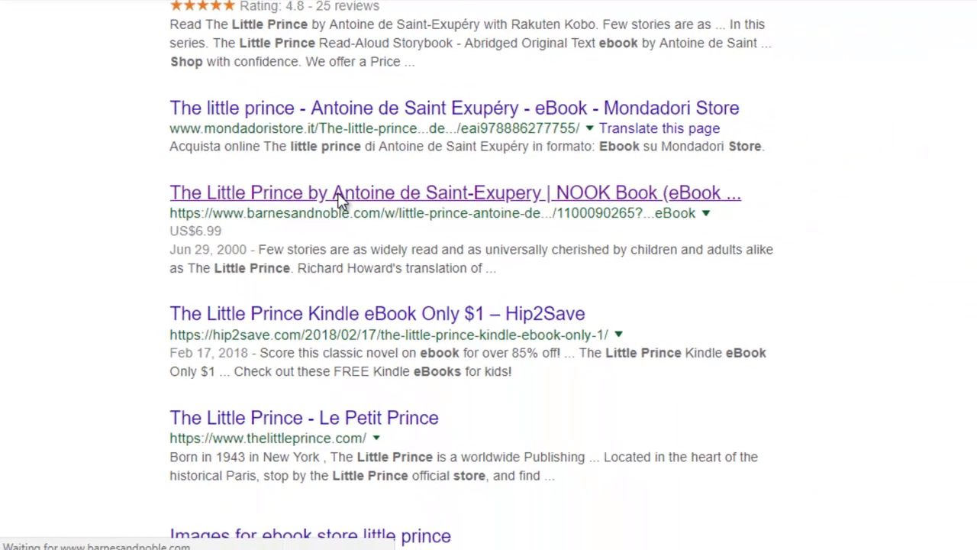
View the NOOK Book page for The Little Prince and browse Barnes & Noble's results
click(455, 192)
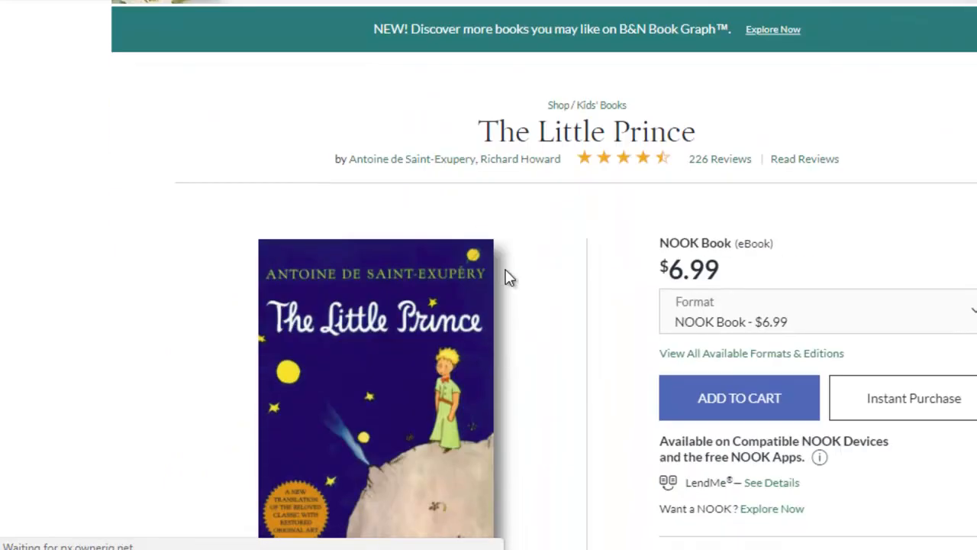
scroll(down, 3)
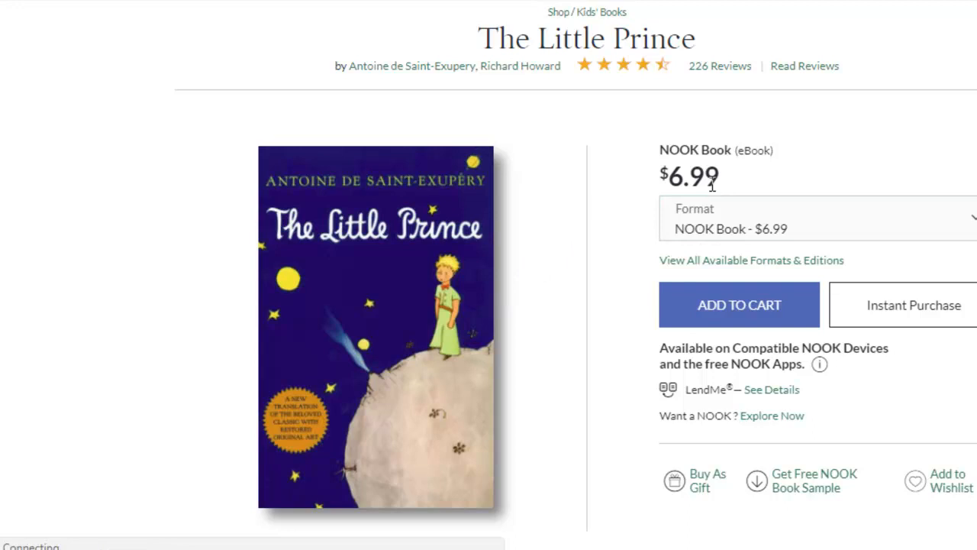
mouse_move(421, 308)
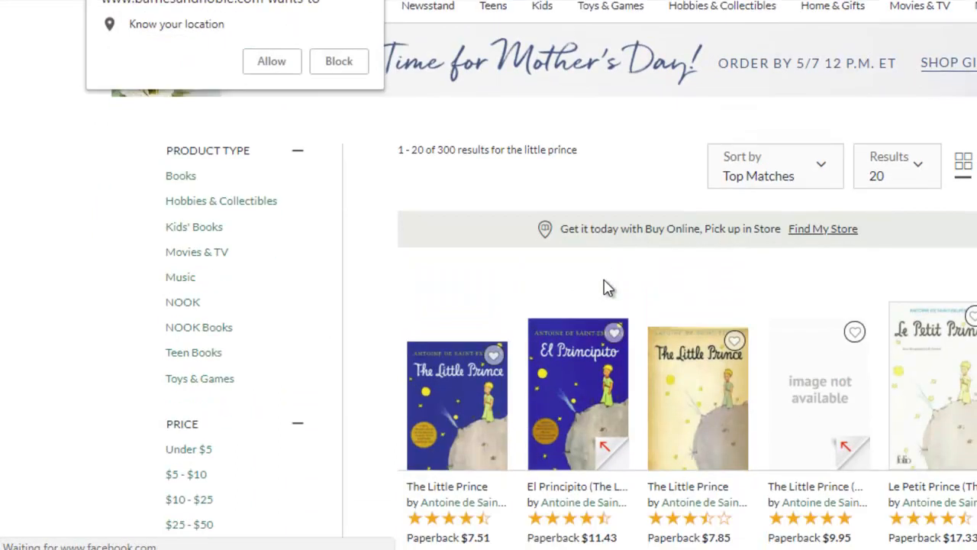
scroll(down, 3)
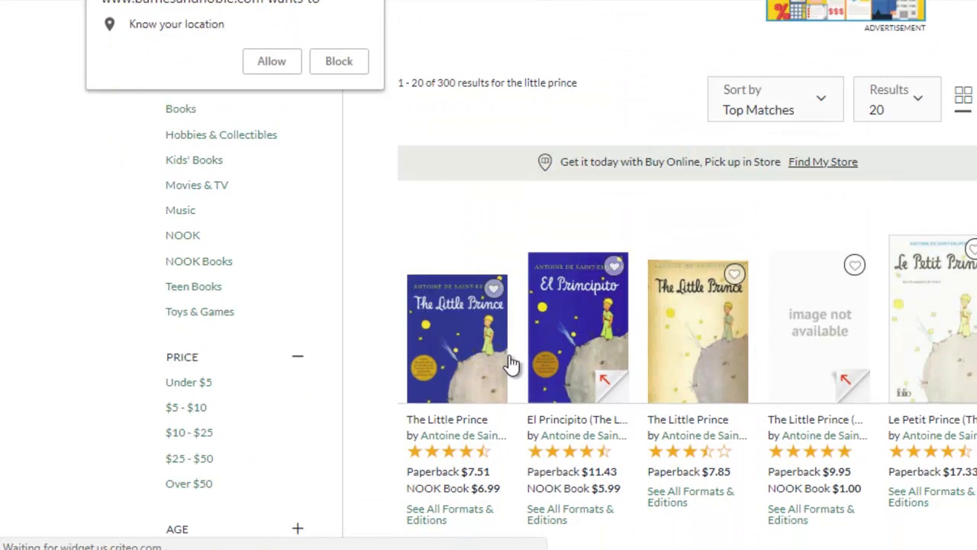
scroll(down, 3)
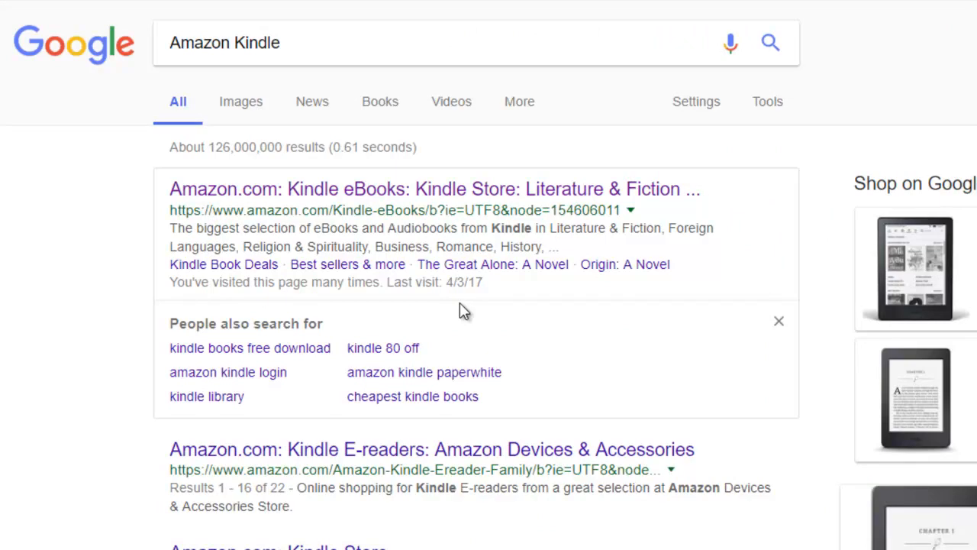
Scroll through Google's Amazon Kindle results and top stories
scroll(down, 3)
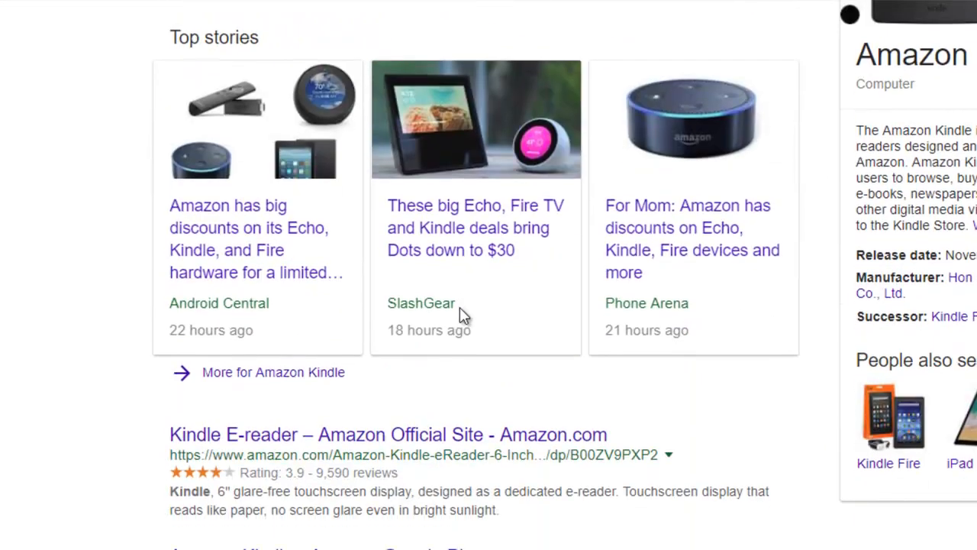
scroll(down, 3)
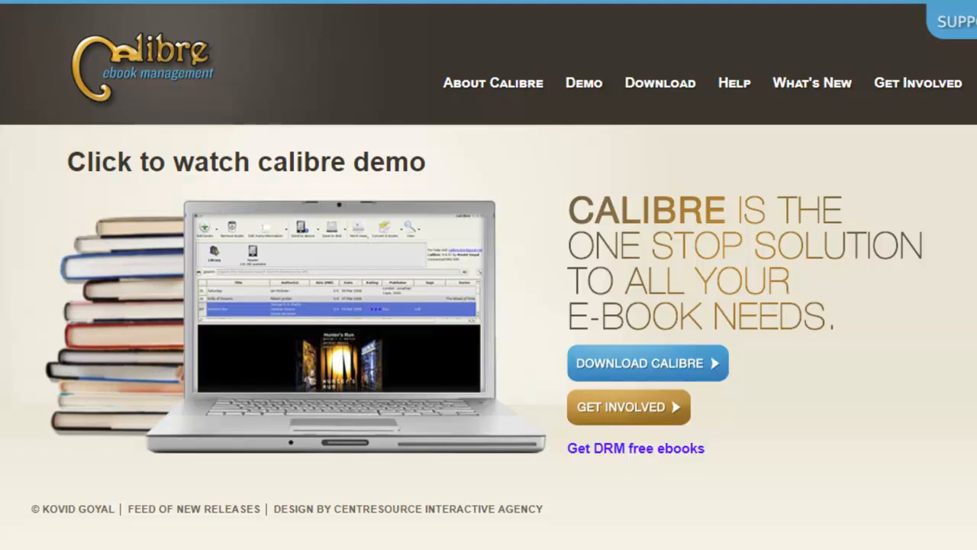
mouse_move(839, 495)
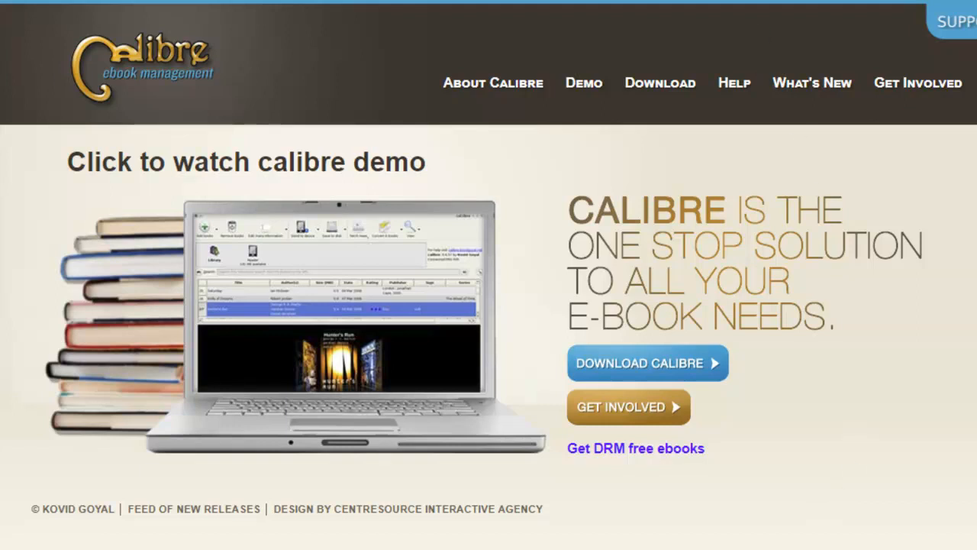
Open calibre's What's New changelog showing release 3.23 from 04 May 2018
click(812, 82)
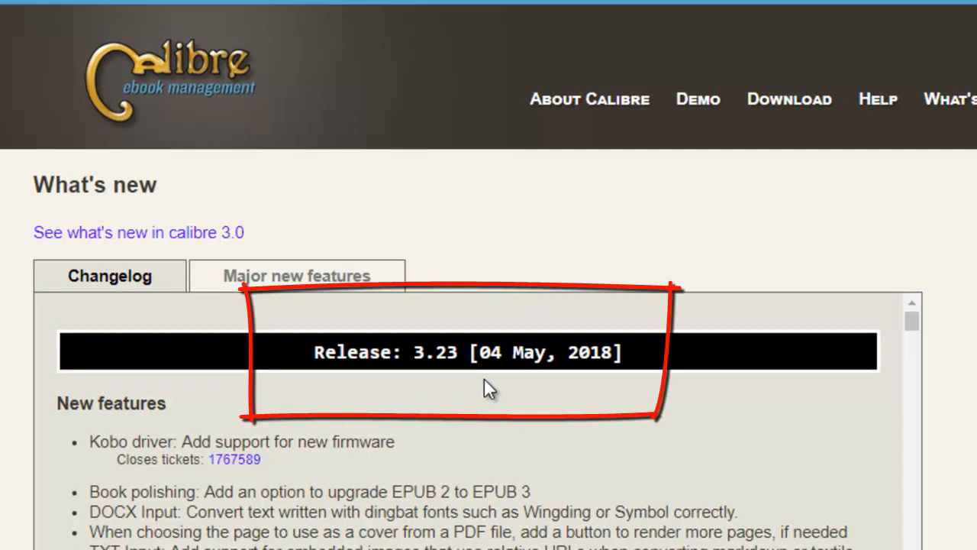
mouse_move(495, 374)
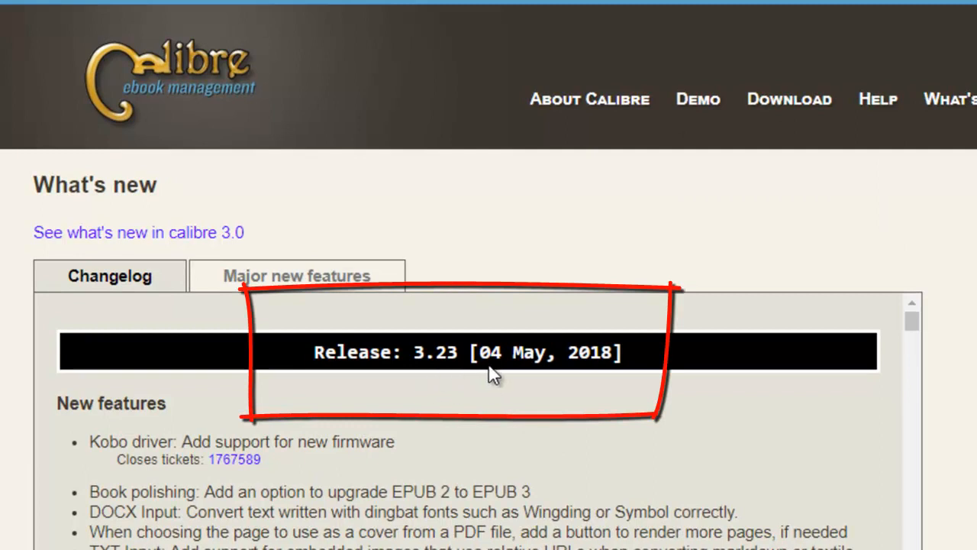
mouse_move(435, 379)
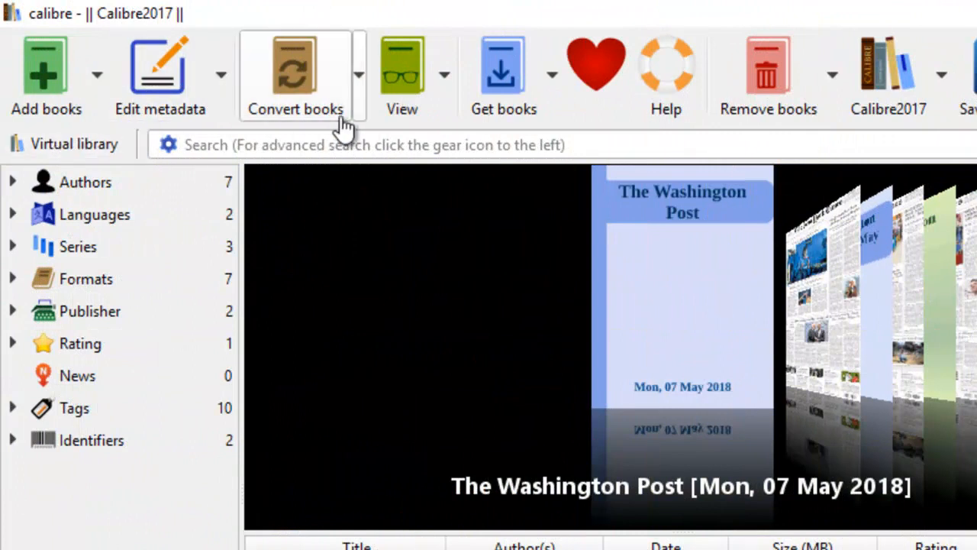
mouse_move(553, 139)
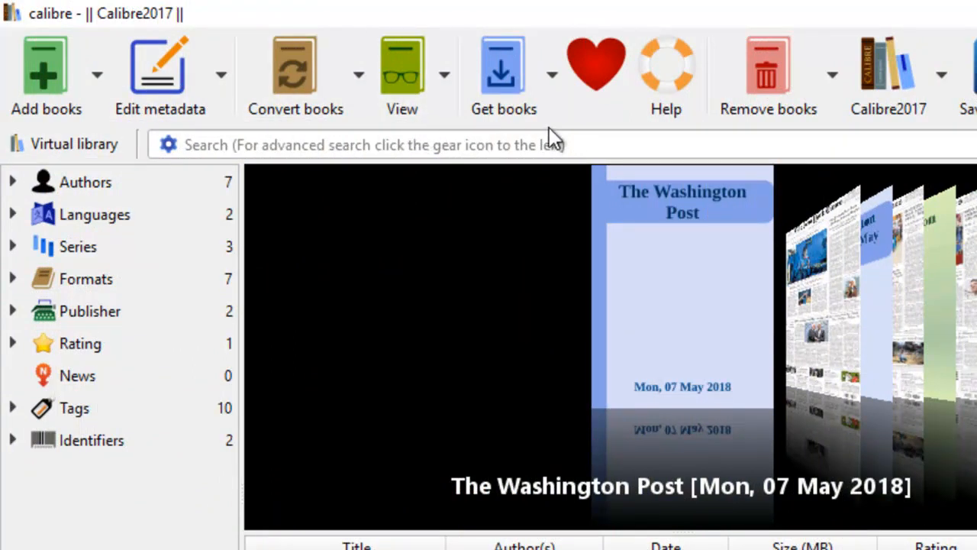
mouse_move(596, 64)
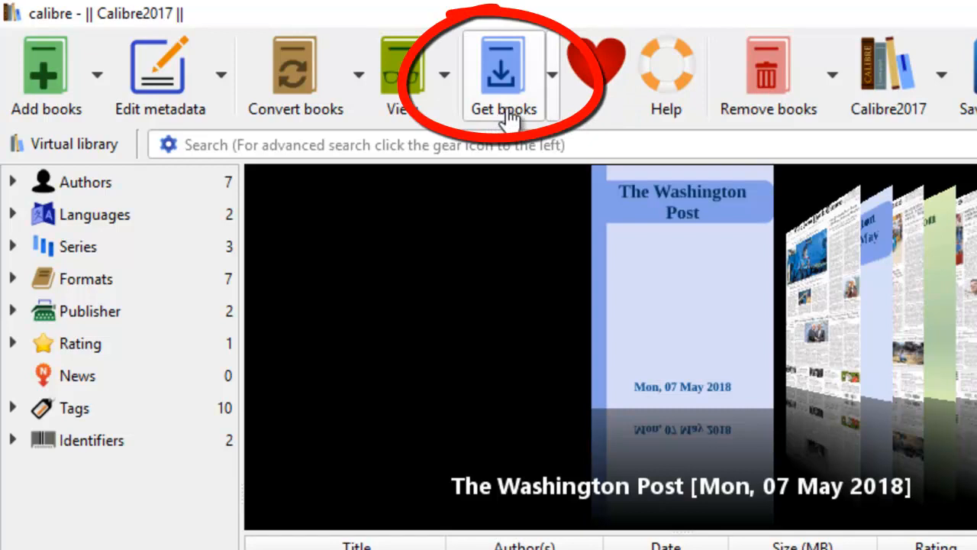
mouse_move(544, 53)
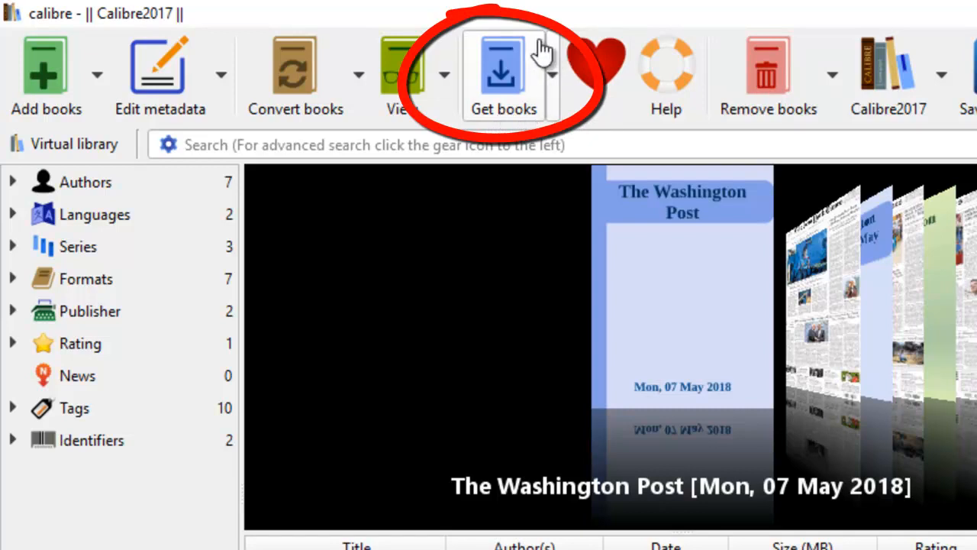
Check the Get books options, then open the Get books store search window
click(552, 73)
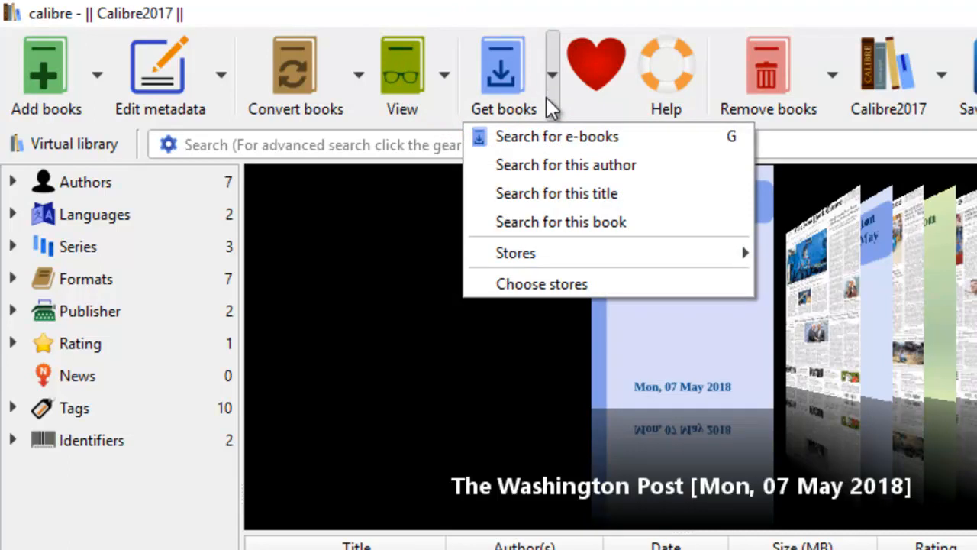
mouse_move(557, 136)
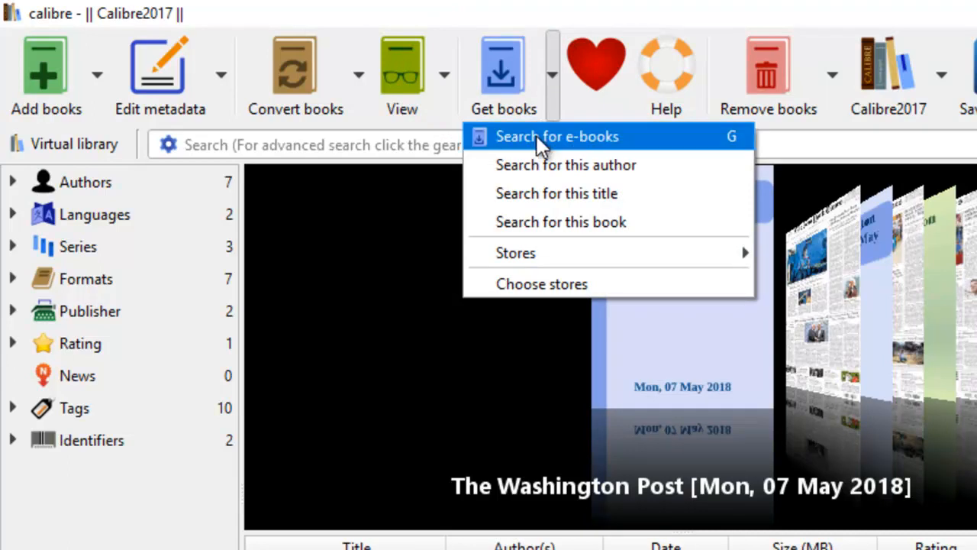
mouse_move(595, 153)
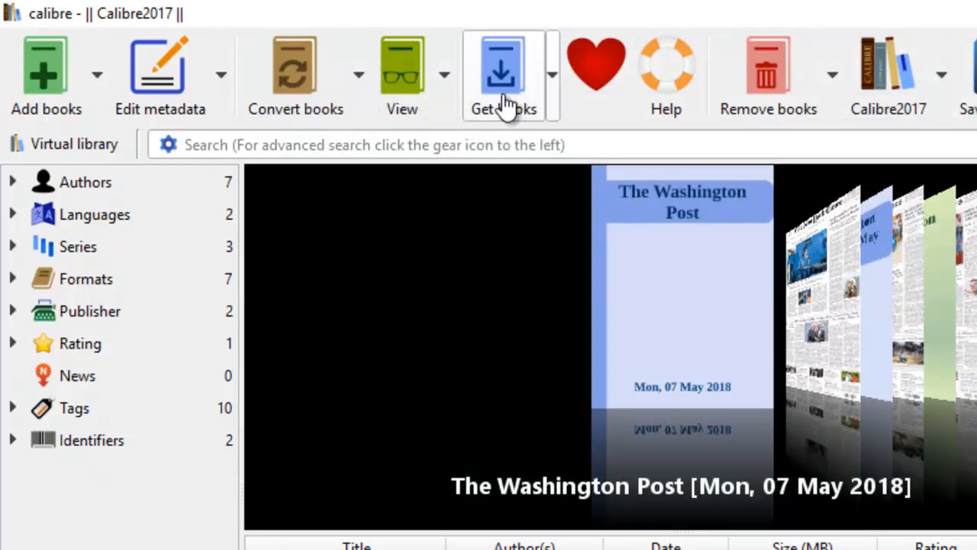
click(503, 69)
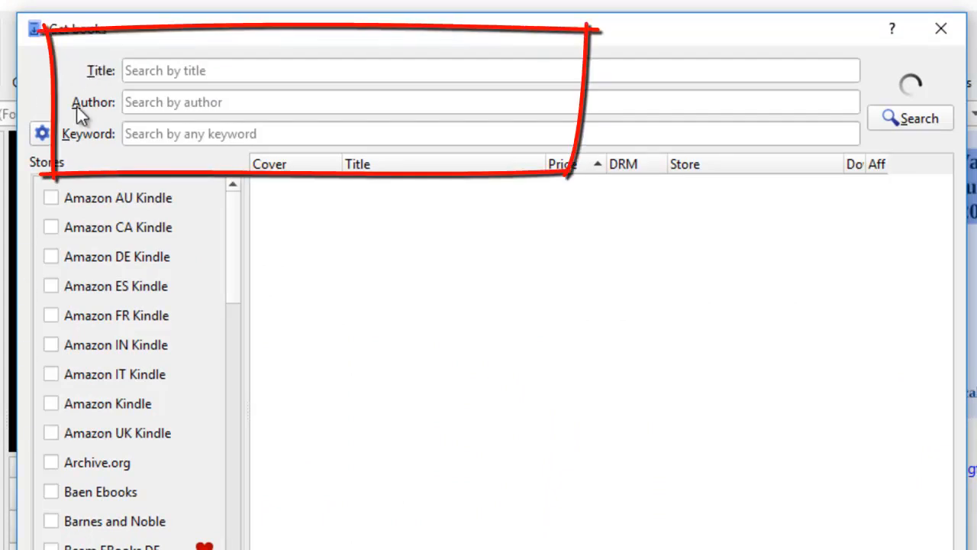
mouse_move(99, 150)
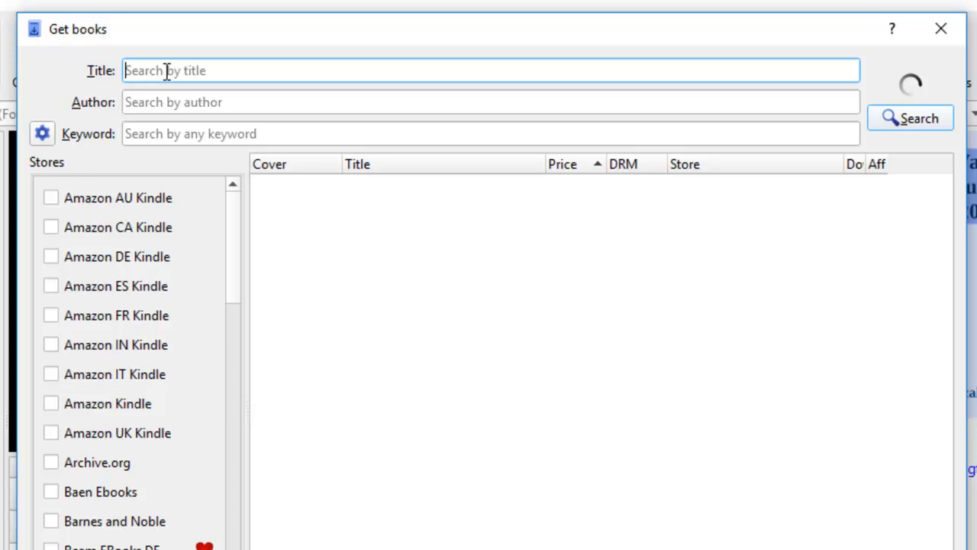
Search stores for title The Little Prince and dismiss the no-matches notice
text(The Little)
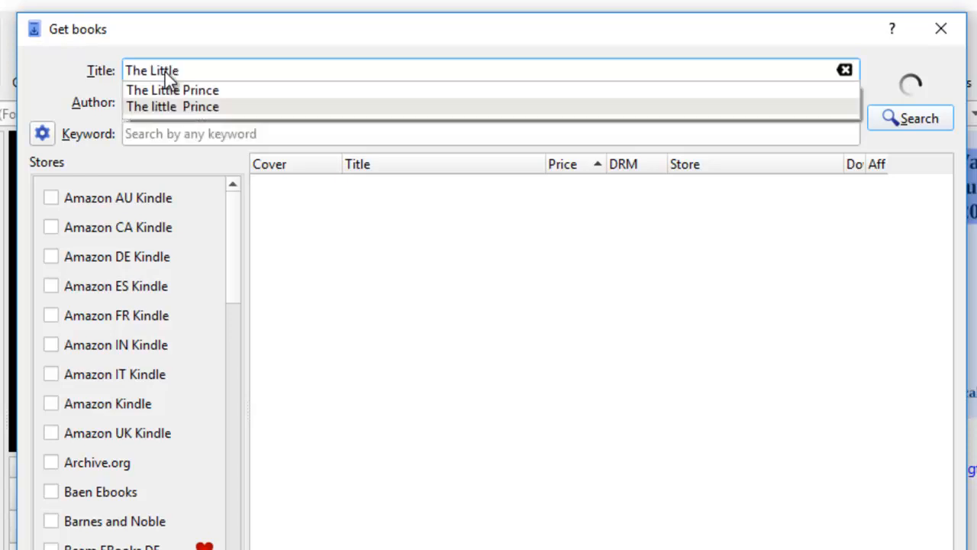
click(171, 90)
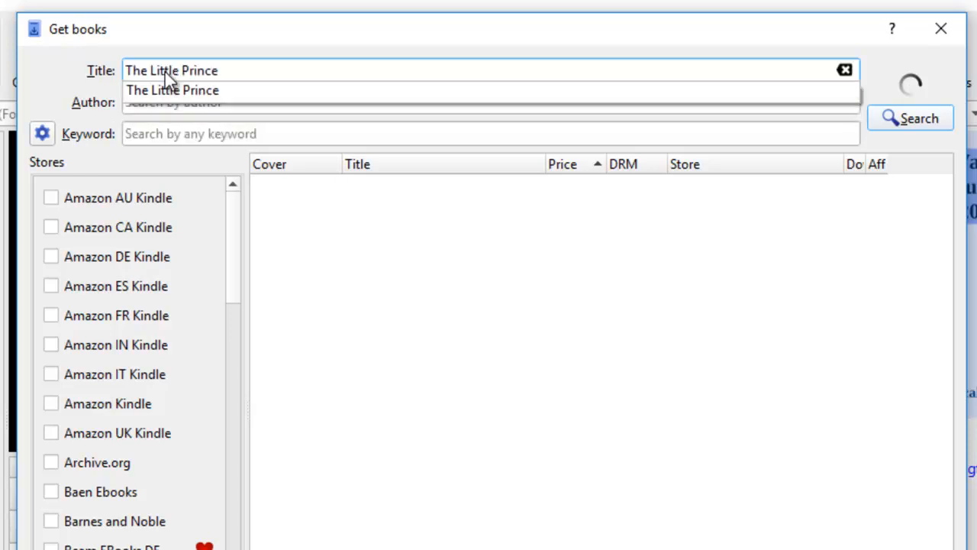
click(911, 118)
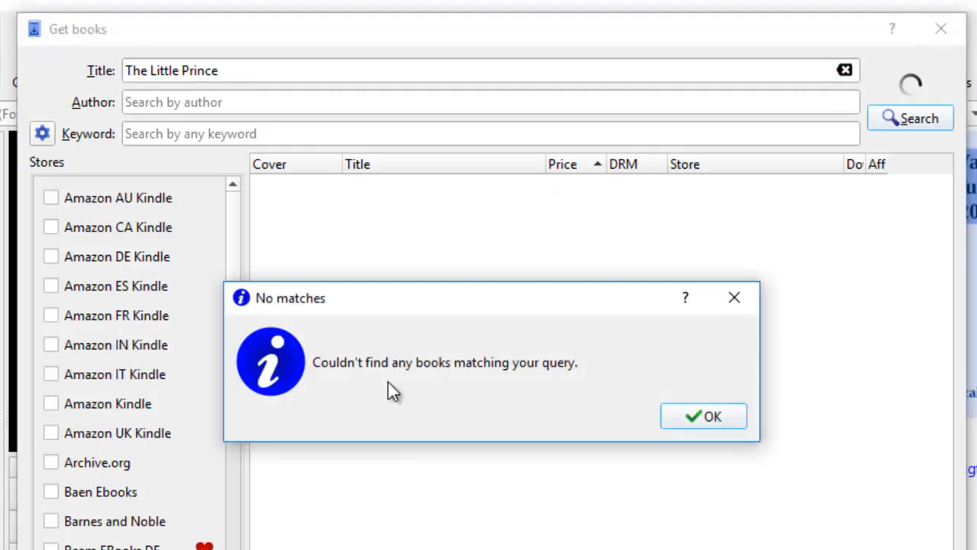
mouse_move(681, 411)
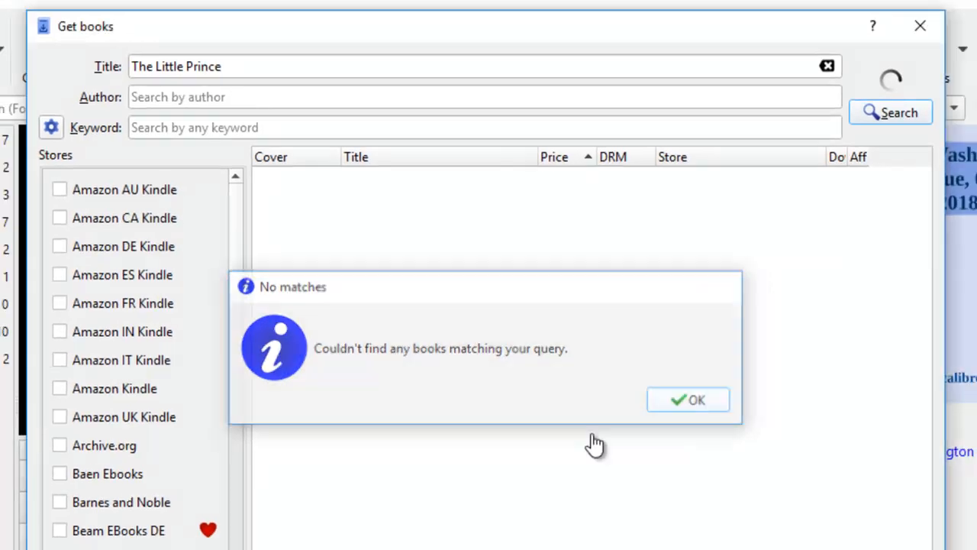
click(687, 400)
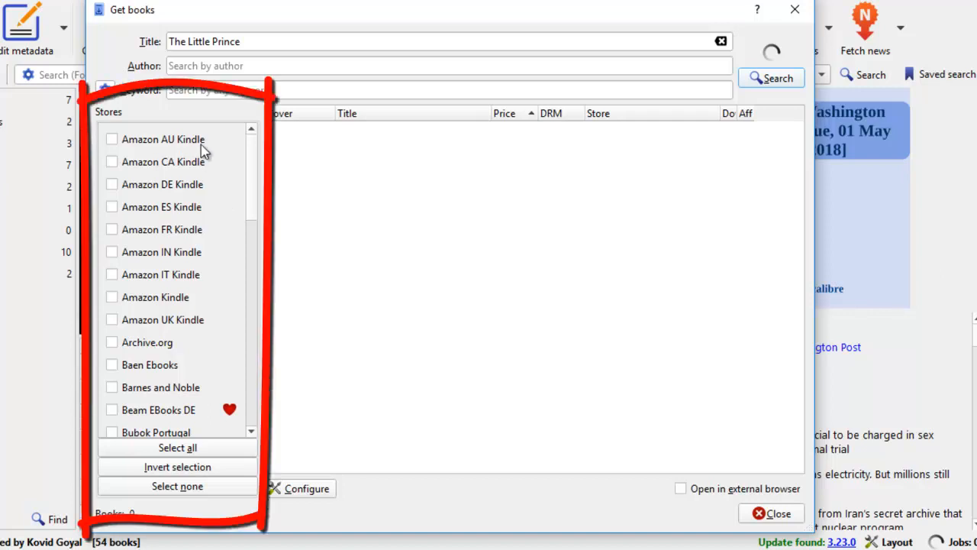
mouse_move(195, 282)
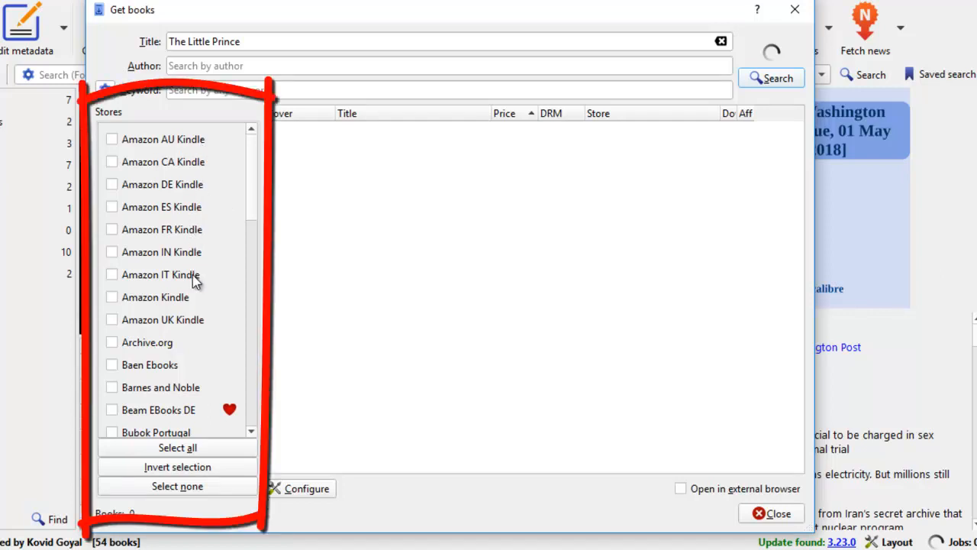
Scroll through the Stores list and select all stores for the search
scroll(down, 3)
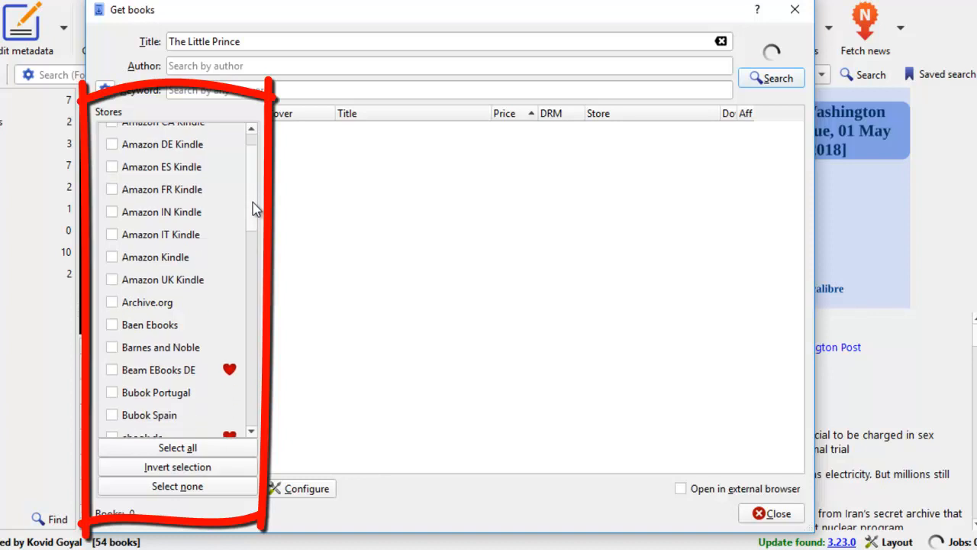
scroll(down, 3)
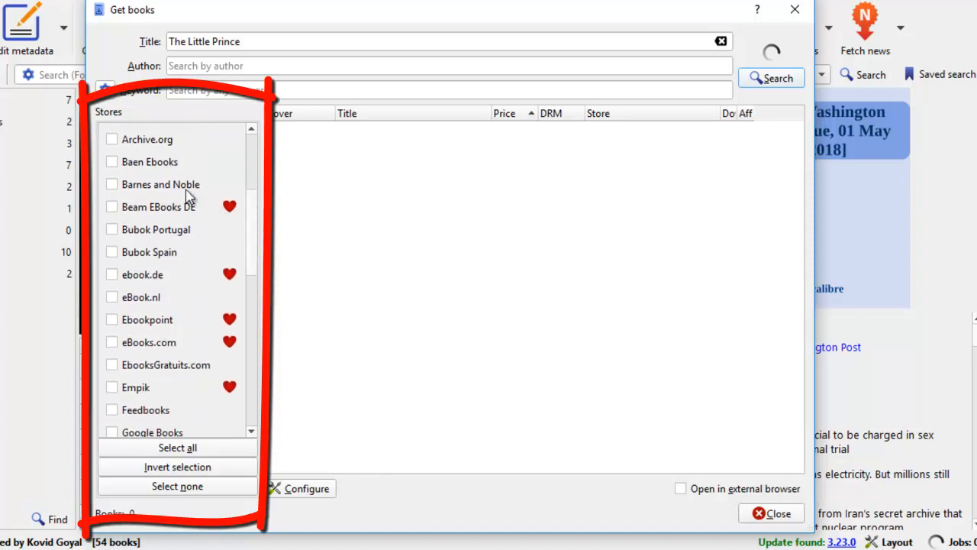
scroll(down, 3)
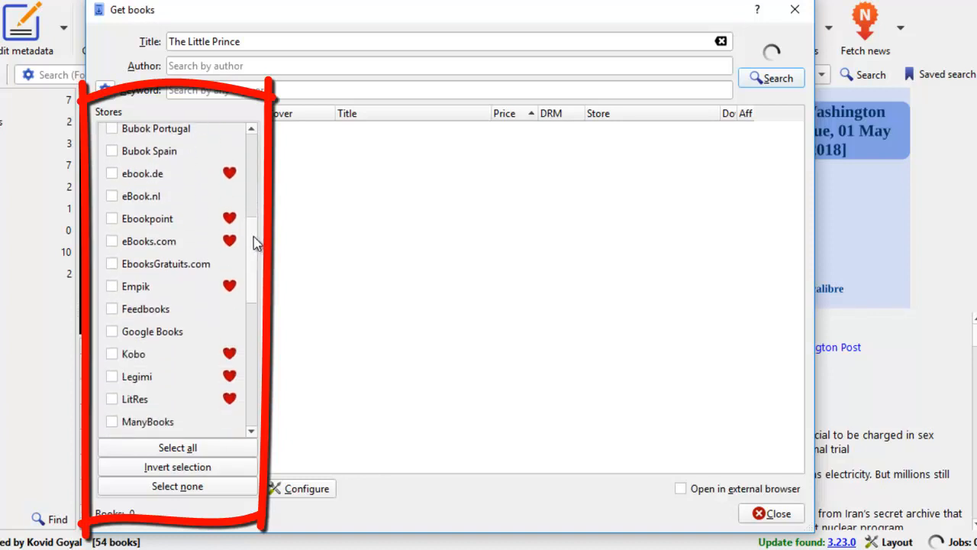
scroll(down, 3)
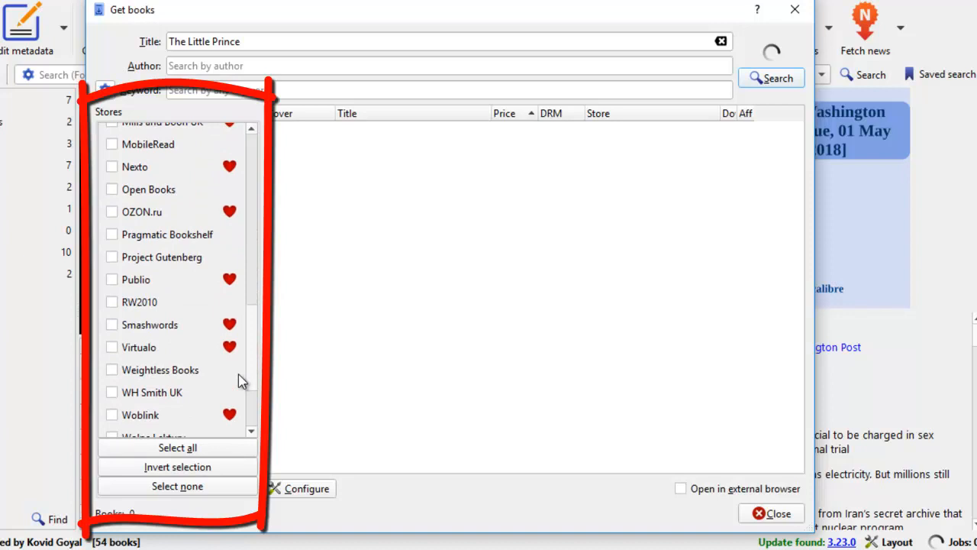
scroll(down, 3)
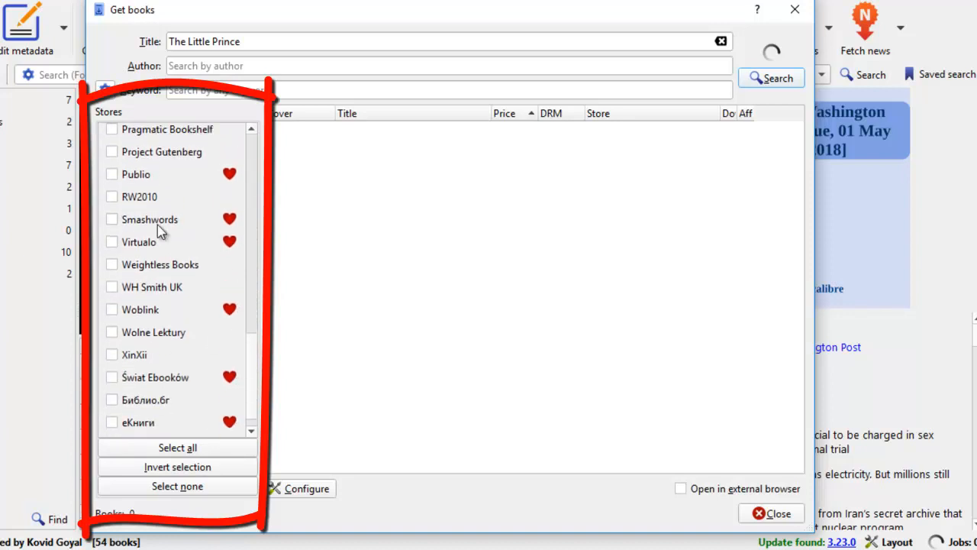
click(178, 446)
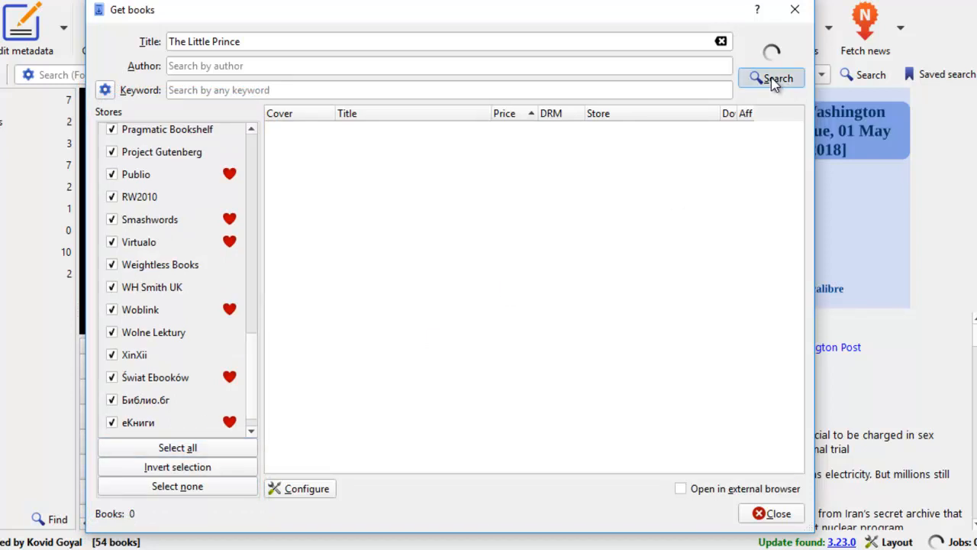
Run the all-store search returning 173 results, then sort them by price
click(771, 79)
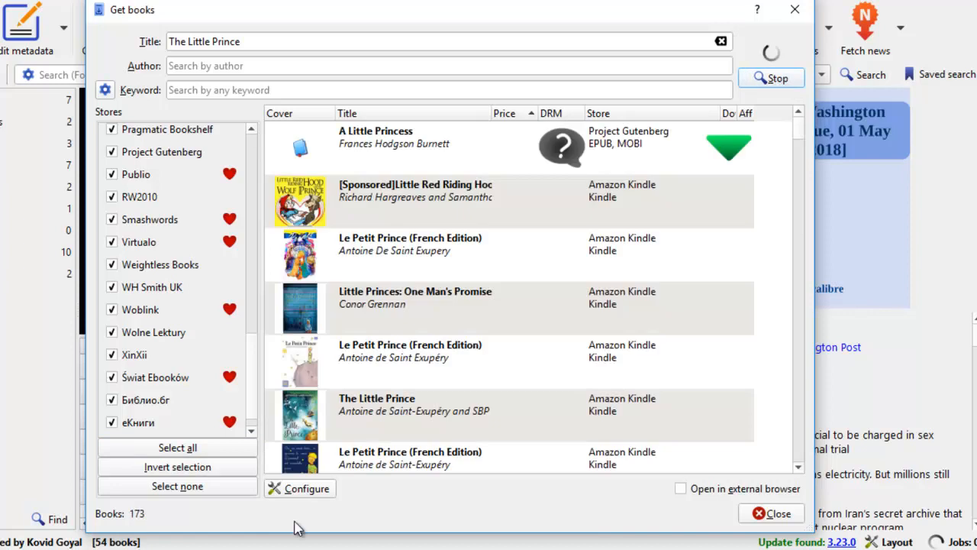
mouse_move(168, 525)
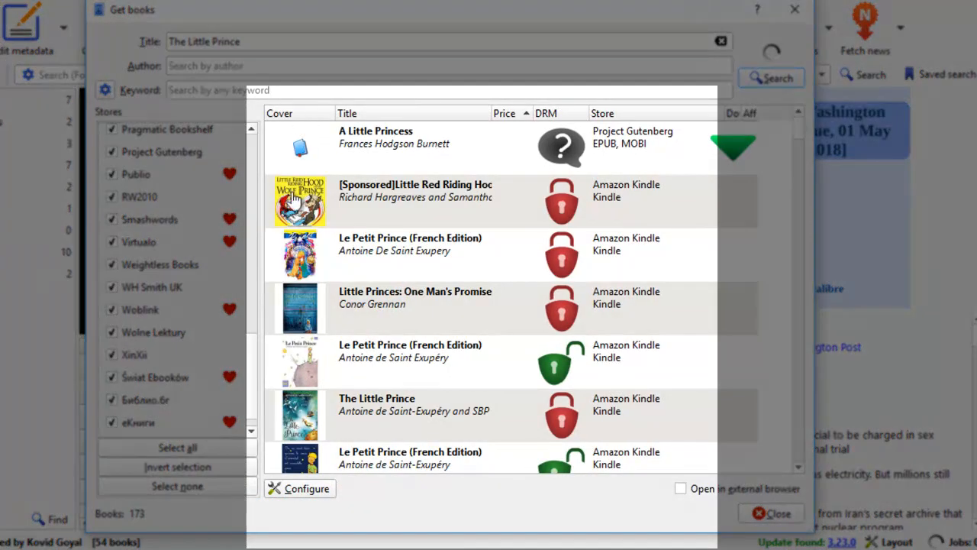
mouse_move(419, 141)
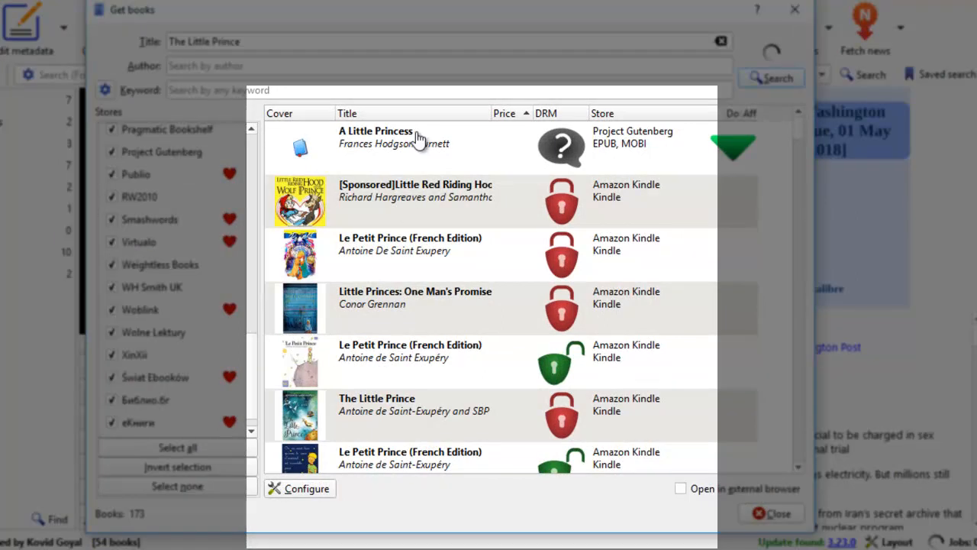
mouse_move(409, 187)
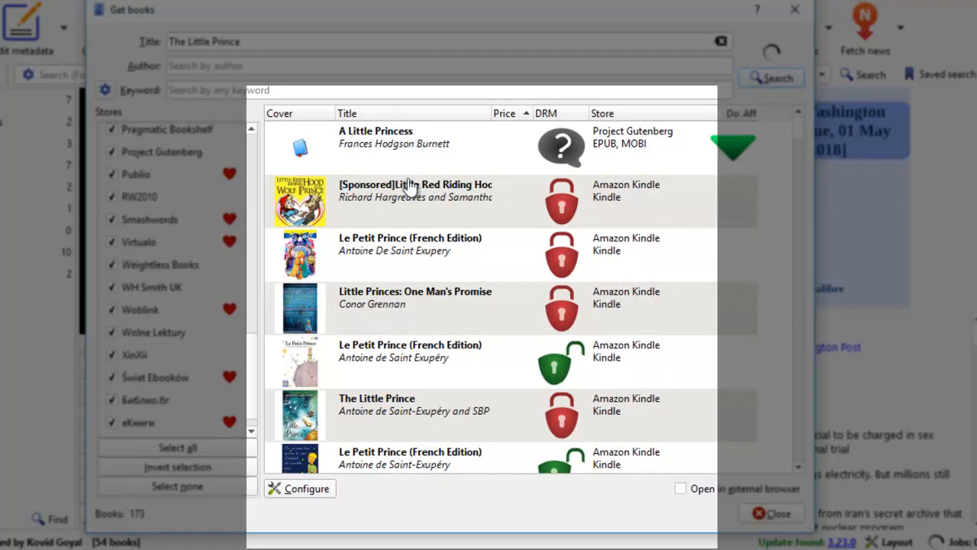
mouse_move(400, 439)
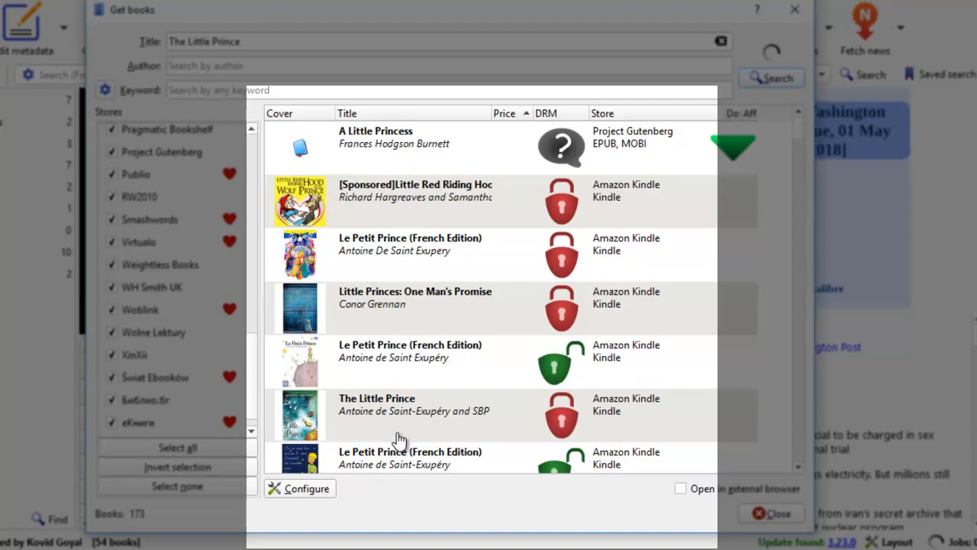
mouse_move(510, 455)
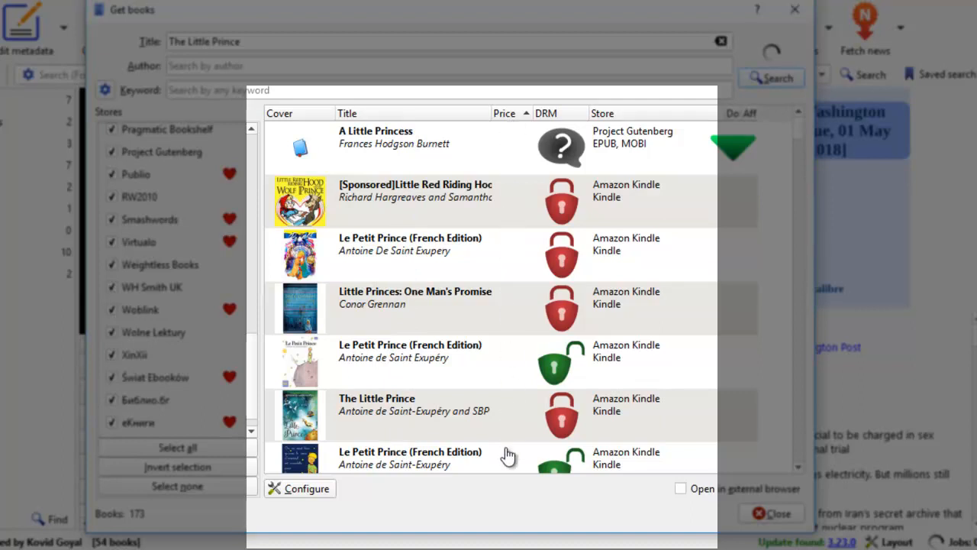
click(506, 113)
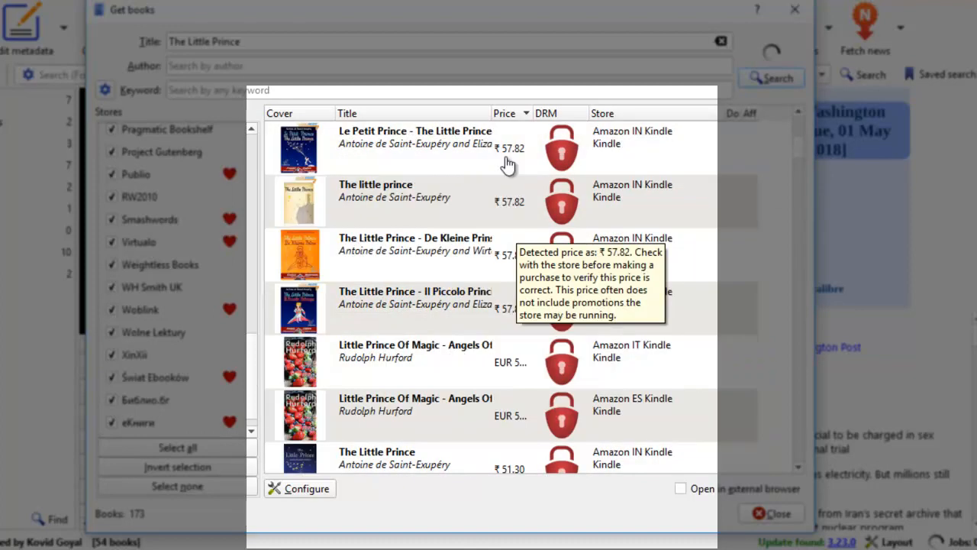
mouse_move(712, 160)
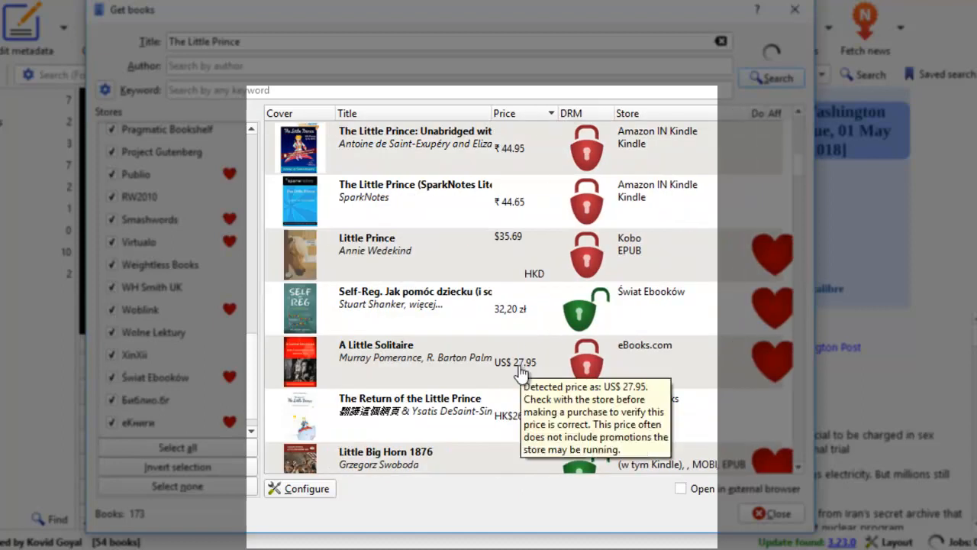
scroll(down, 3)
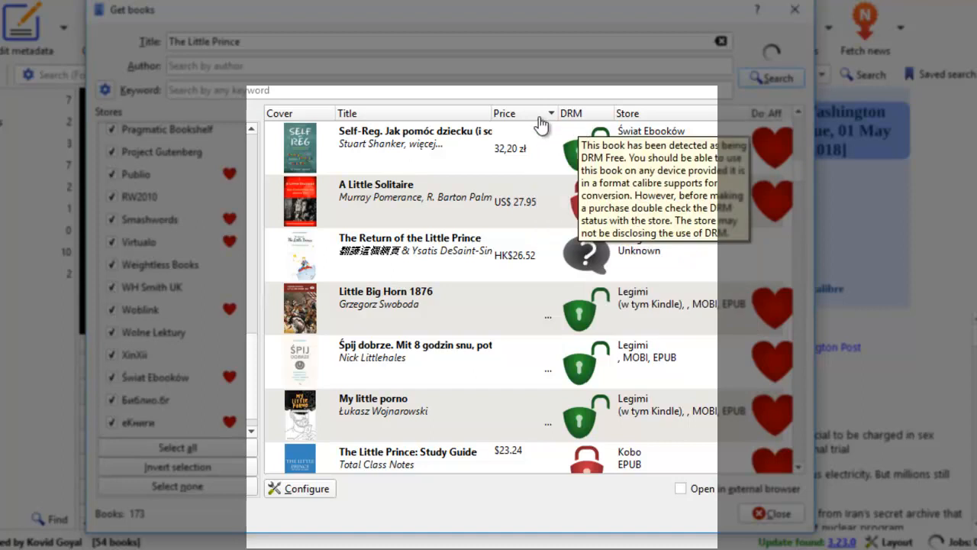
mouse_move(579, 121)
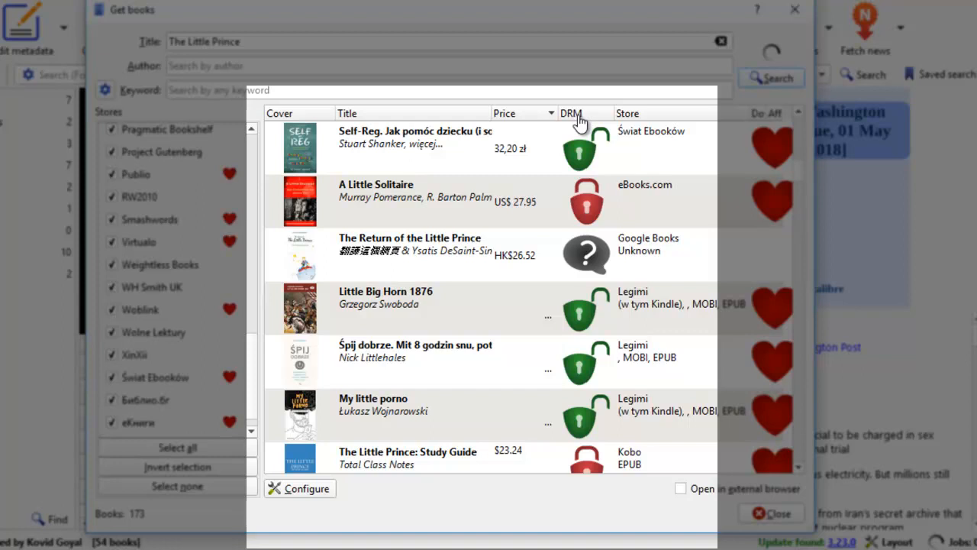
mouse_move(588, 205)
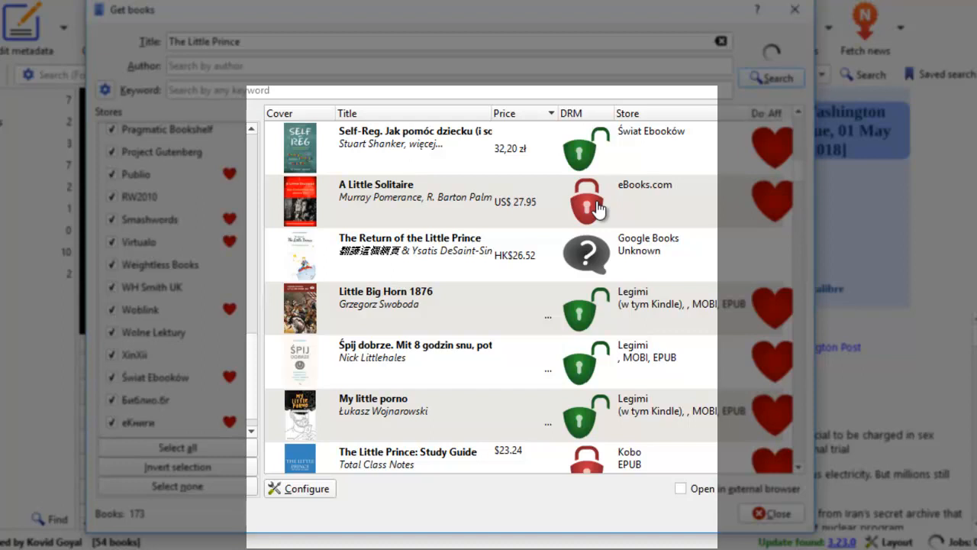
mouse_move(588, 150)
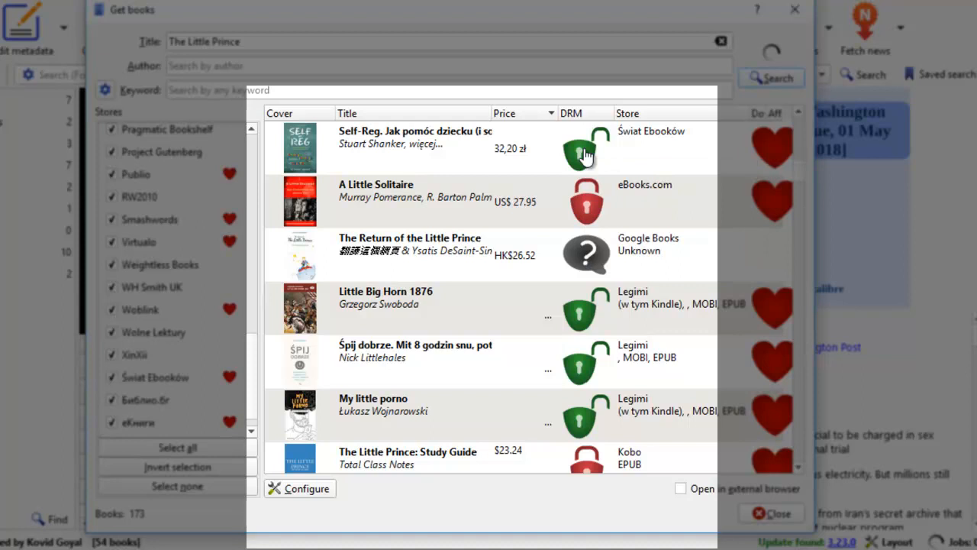
mouse_move(631, 162)
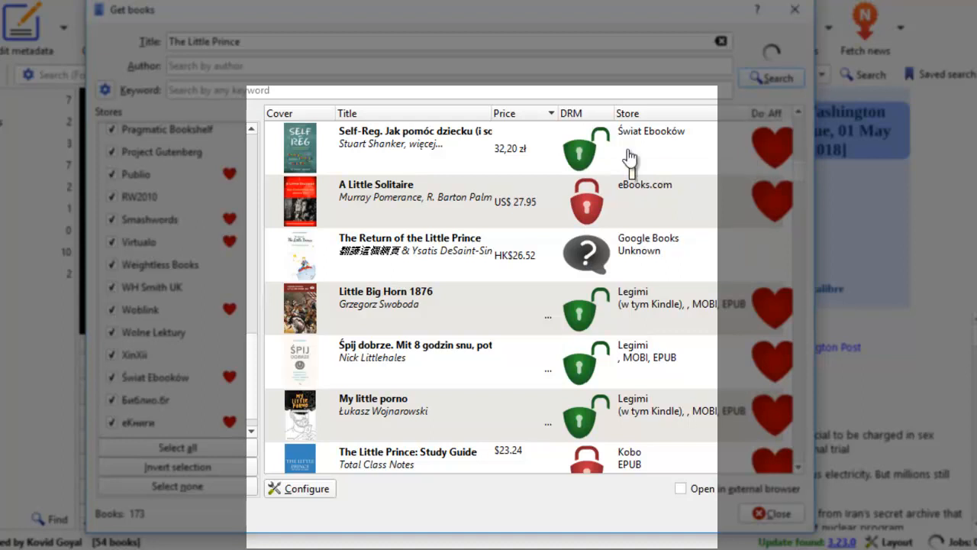
mouse_move(624, 157)
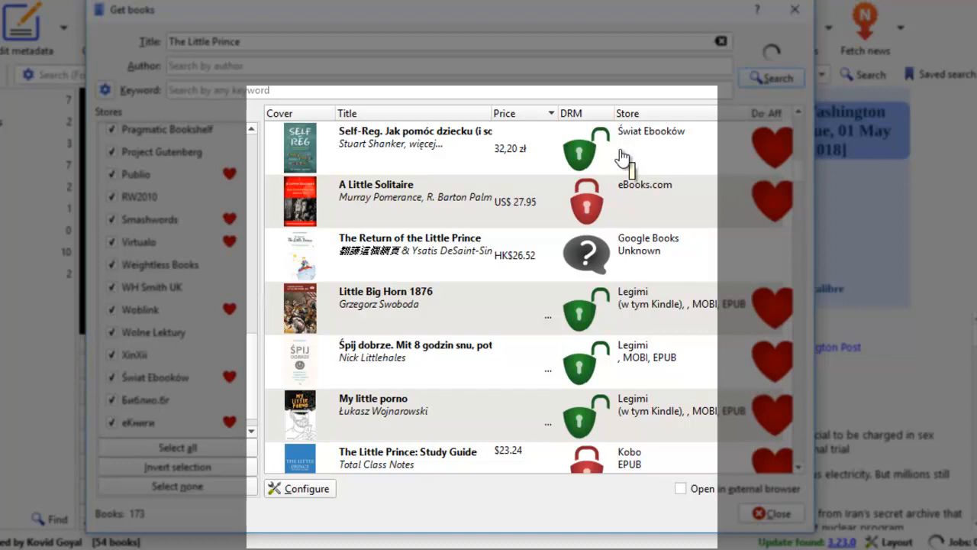
mouse_move(584, 135)
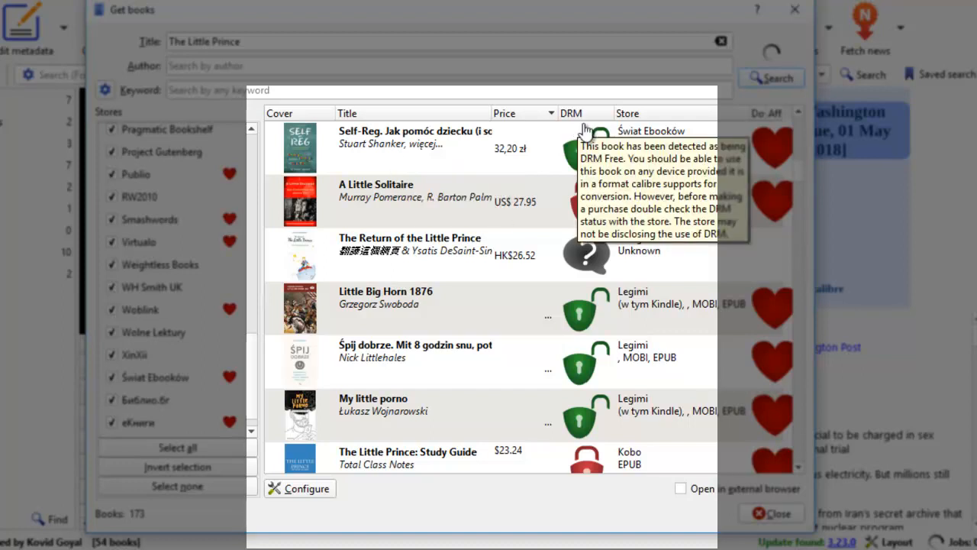
mouse_move(588, 458)
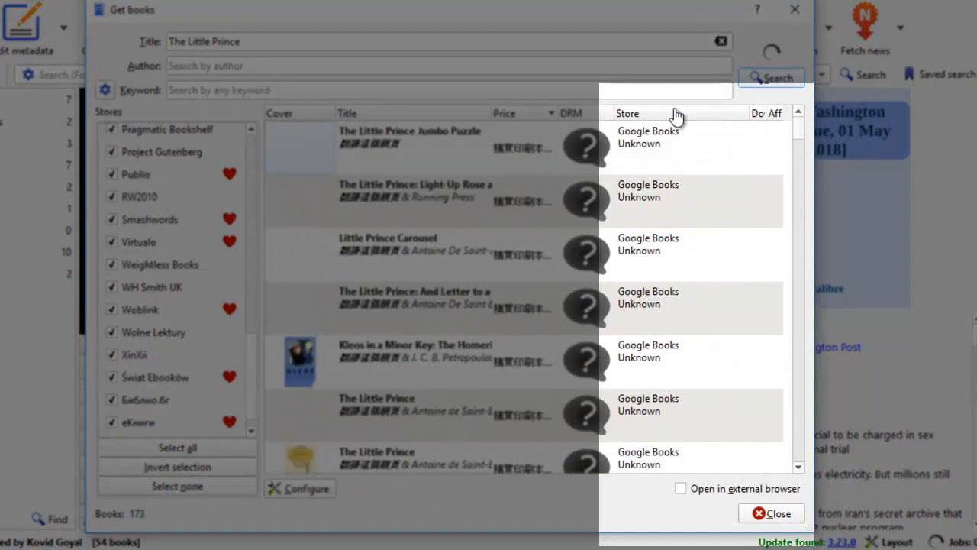
mouse_move(687, 141)
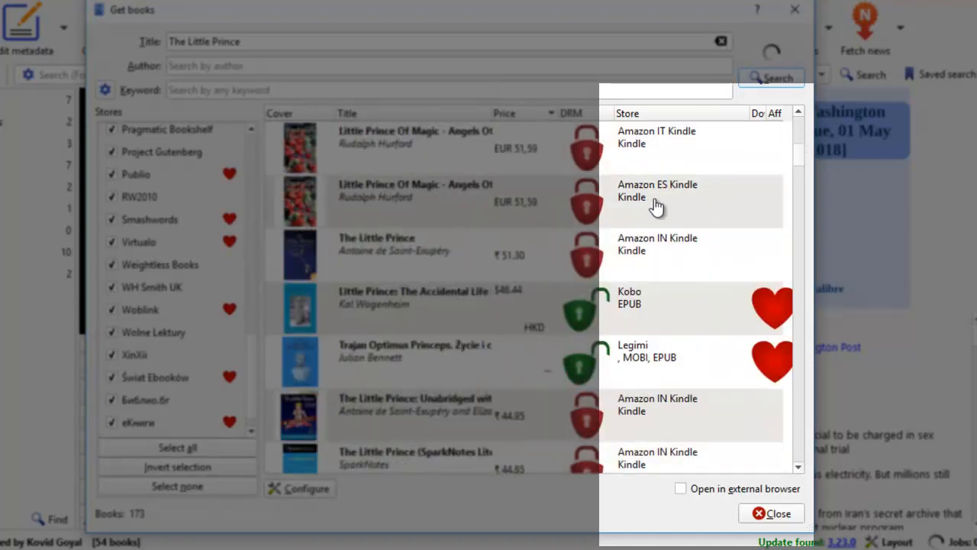
mouse_move(651, 313)
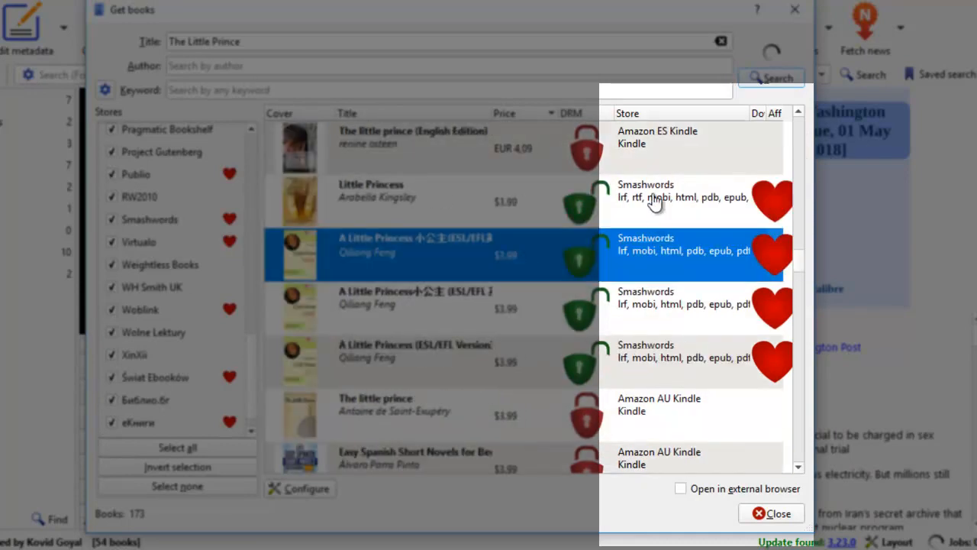
click(771, 78)
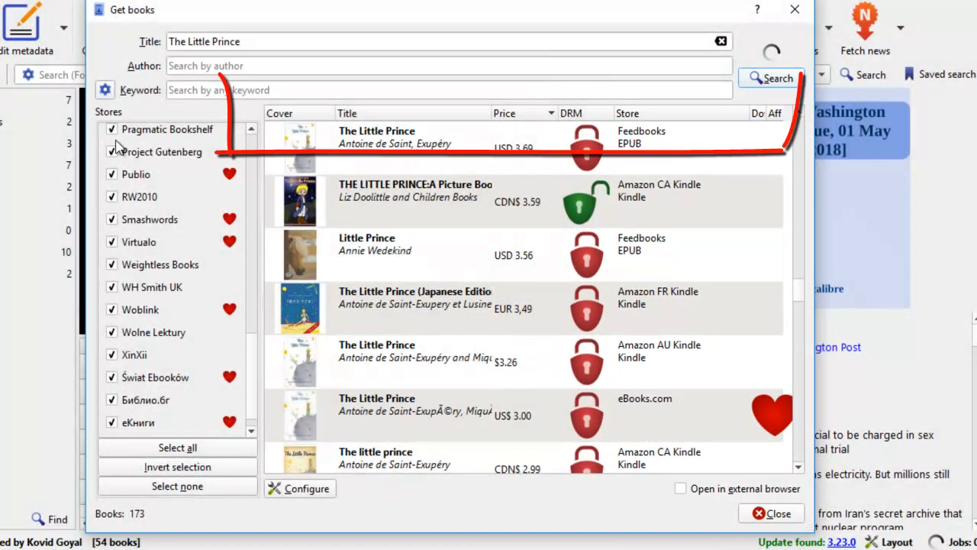
mouse_move(608, 134)
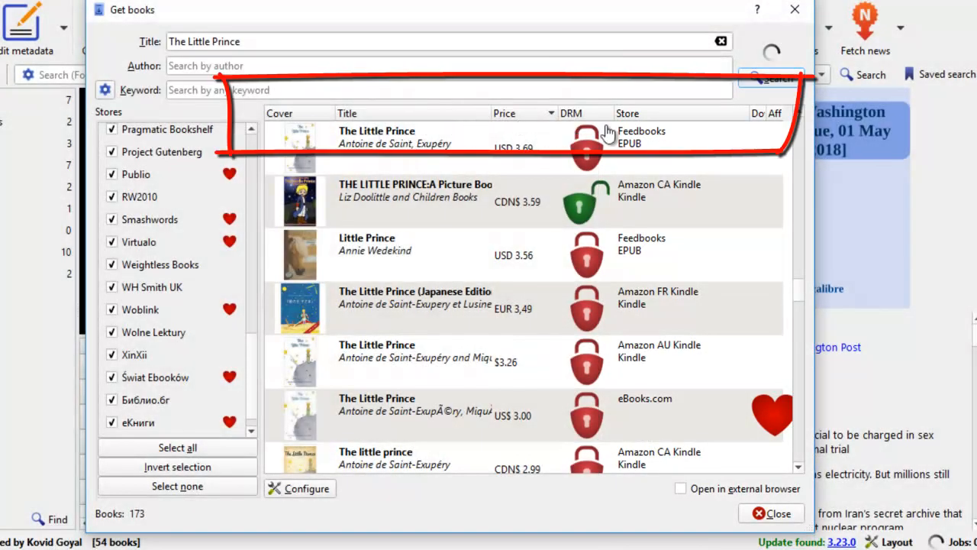
mouse_move(557, 119)
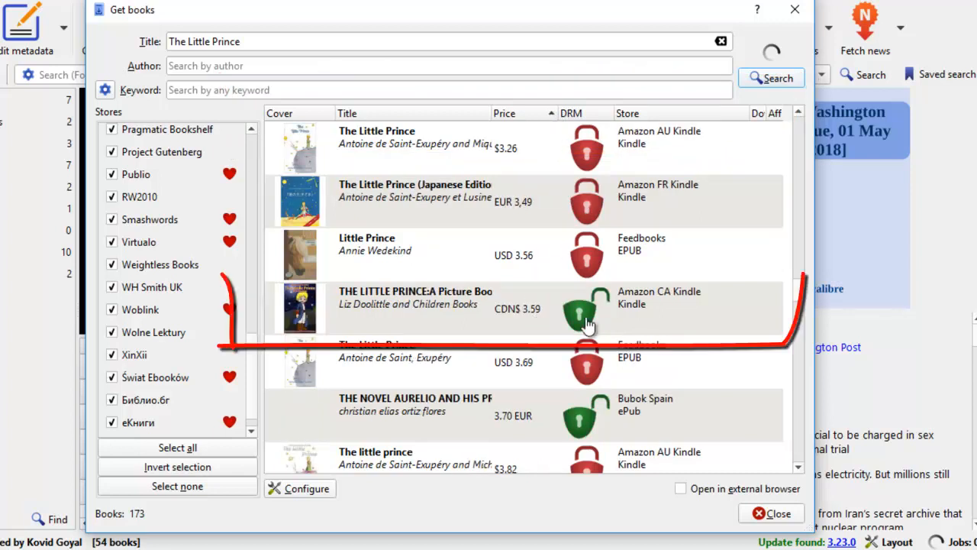
mouse_move(583, 309)
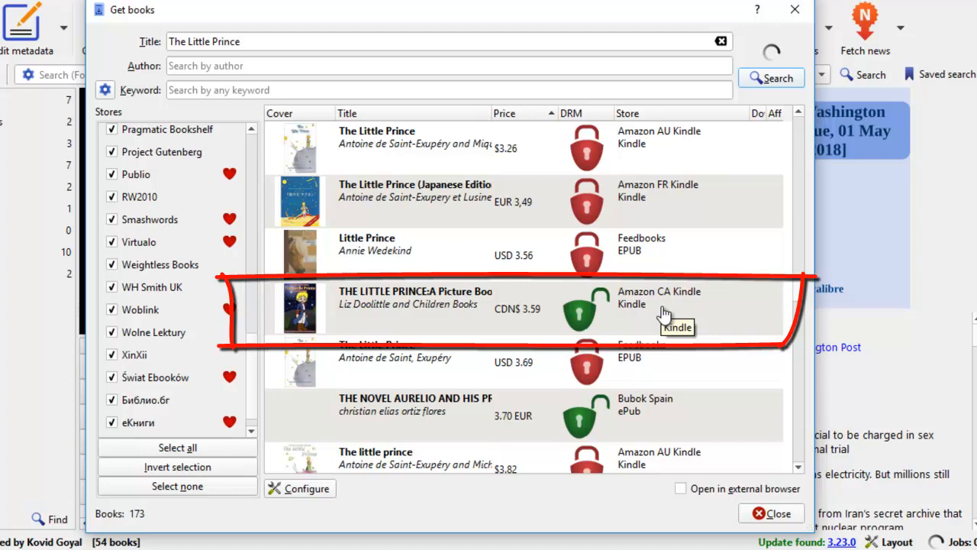
mouse_move(649, 315)
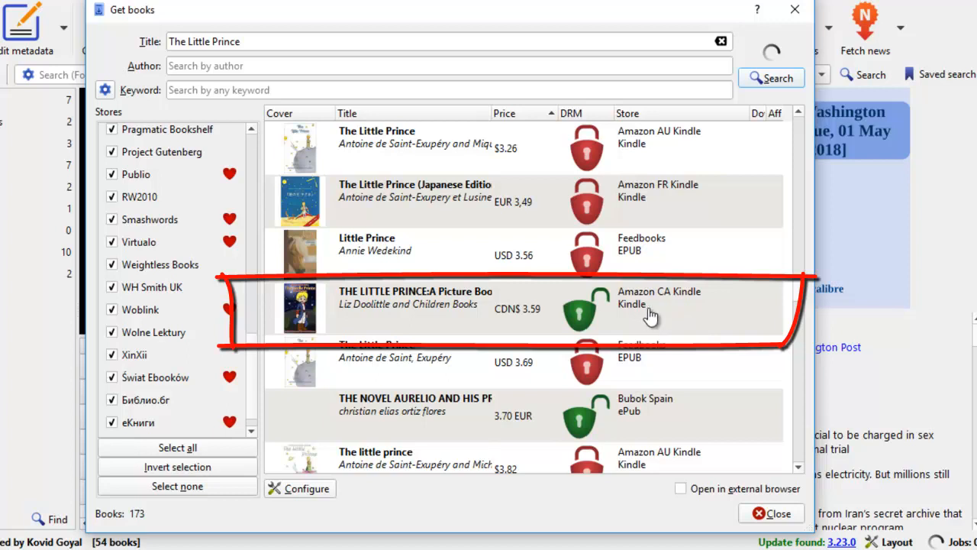
Select the Amazon CA Kindle result 'THE LITTLE PRINCE: A Picture Book'
click(415, 304)
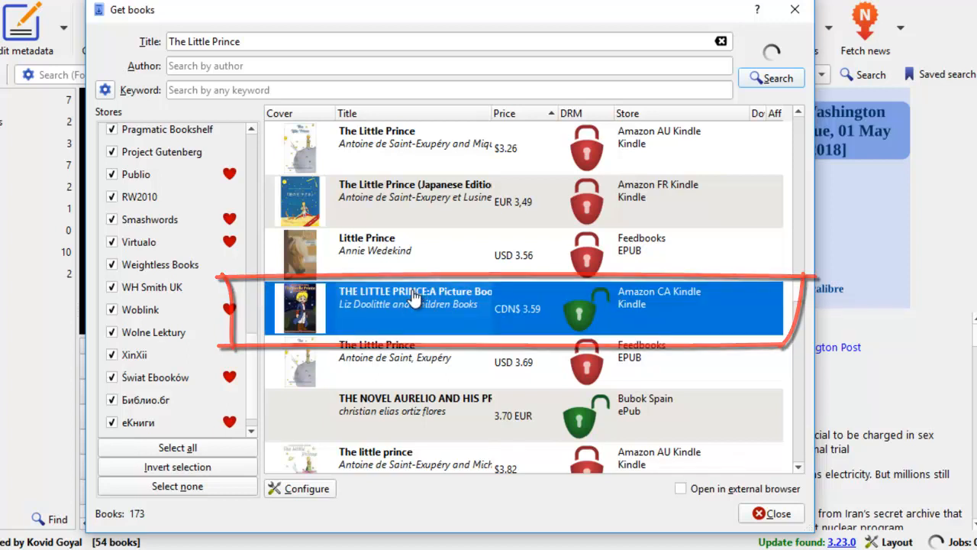
Open the picture-book result's Amazon.ca Kindle page in the browser and browse down it
double_click(416, 298)
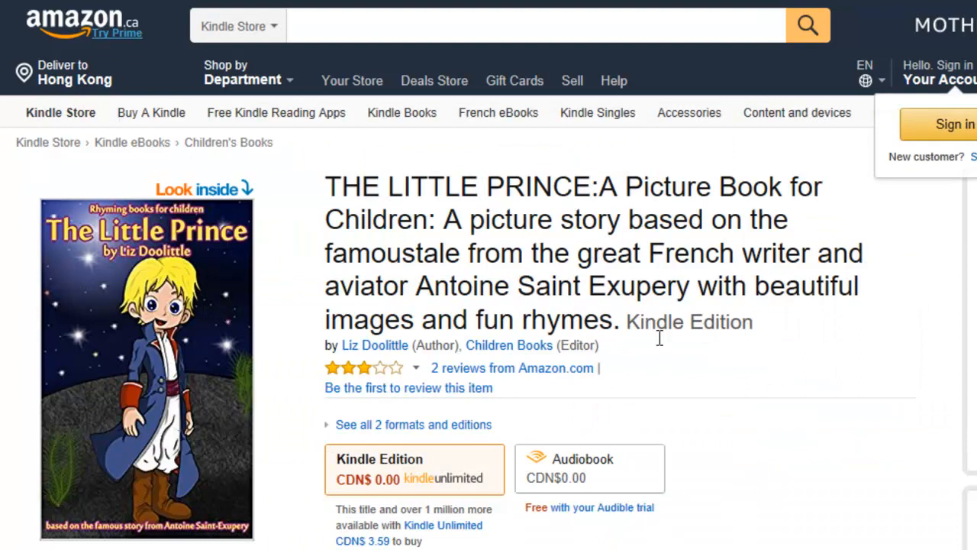
mouse_move(296, 281)
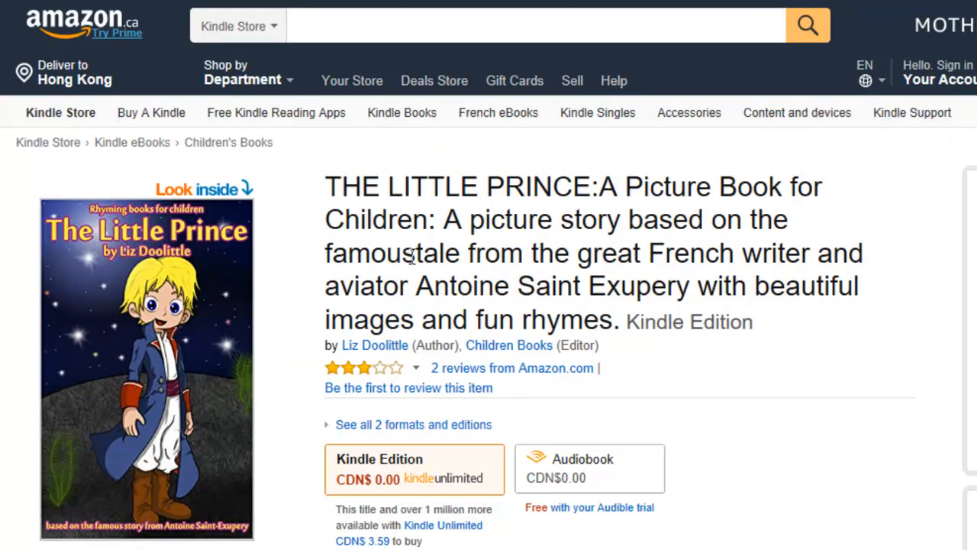
scroll(down, 3)
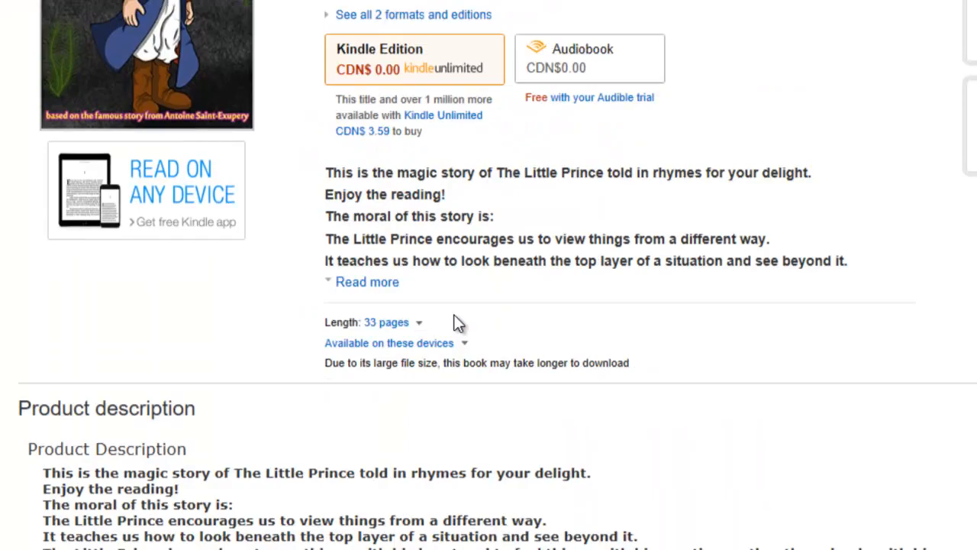
scroll(down, 3)
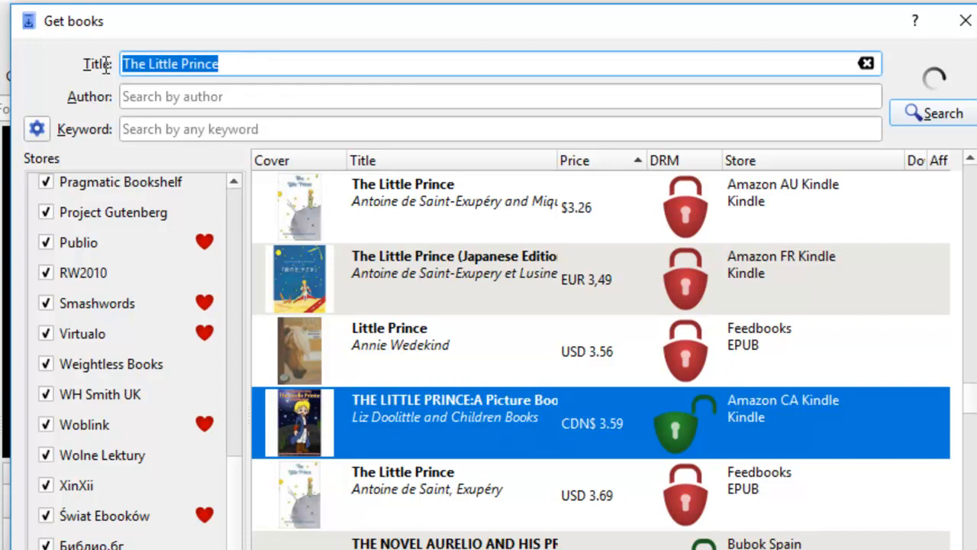
mouse_move(262, 90)
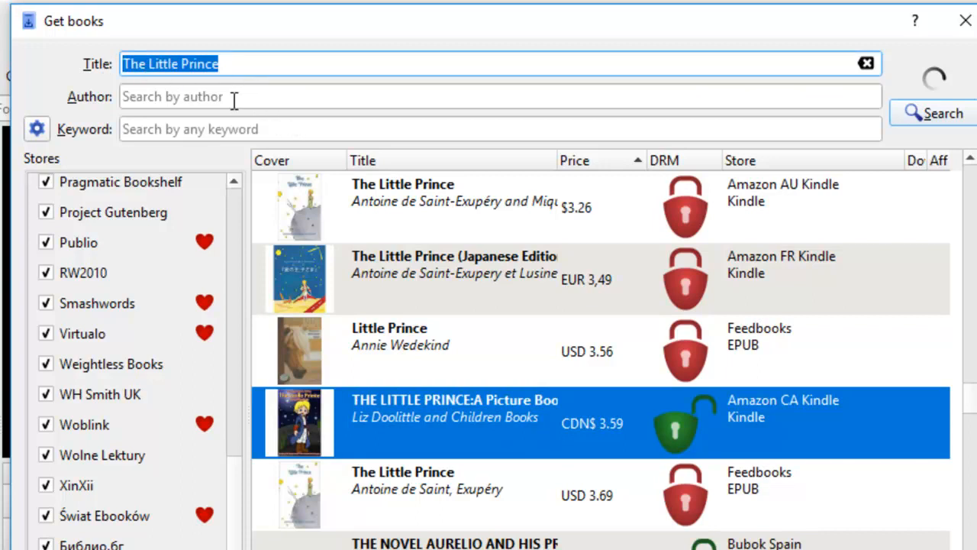
Enter Antoine in the Author field and accept the Antoine de Saint-Exupery suggestion
text(Antoine)
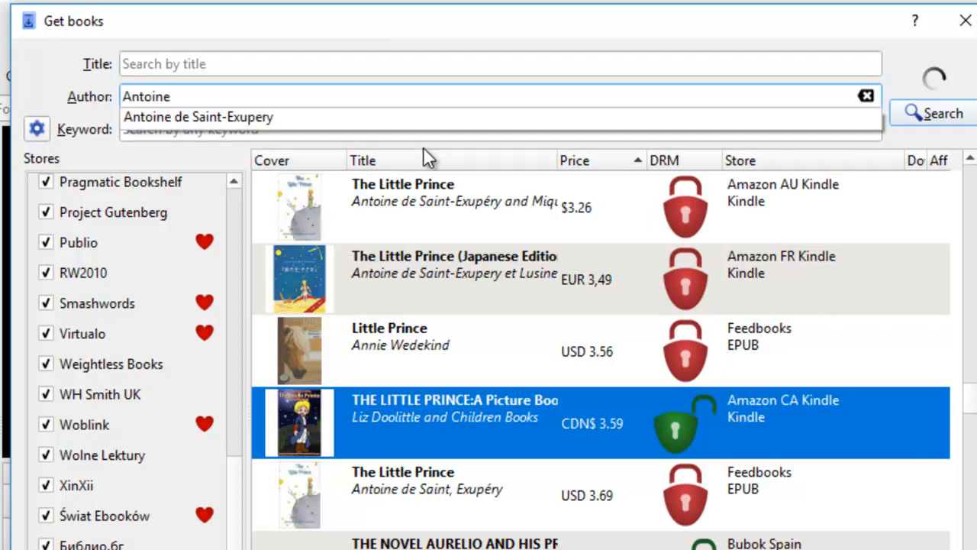
click(199, 116)
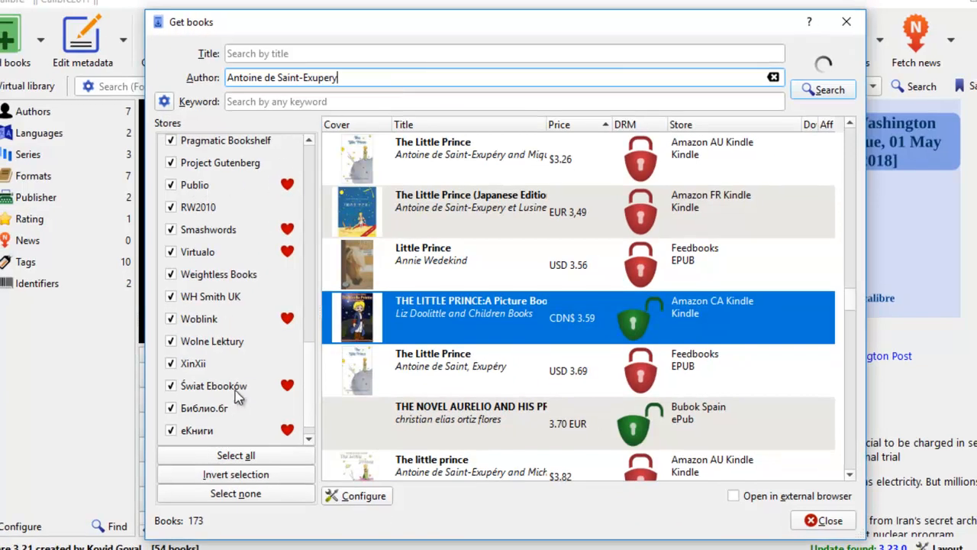
mouse_move(239, 375)
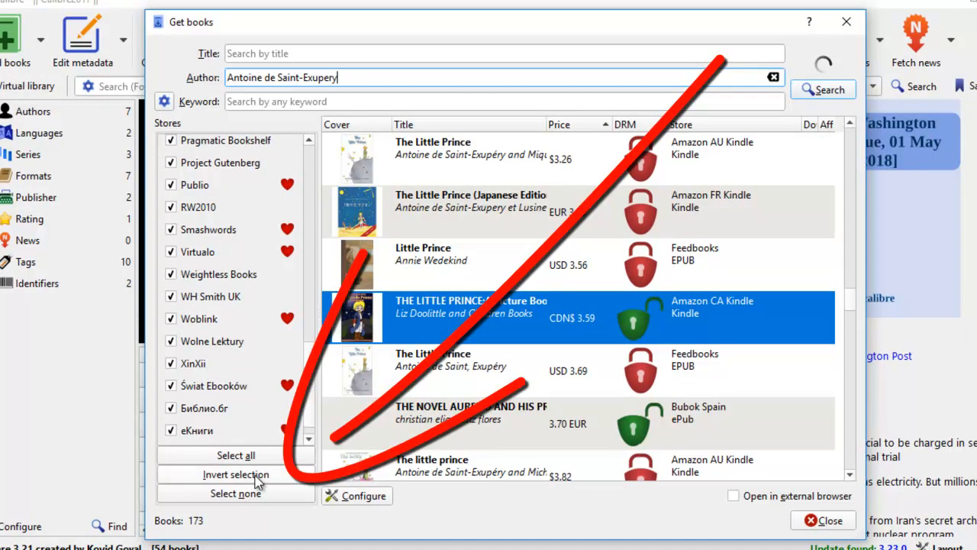
Limit the stores to Amazon Kindle only and search it for Saint-Exupery's books
click(236, 494)
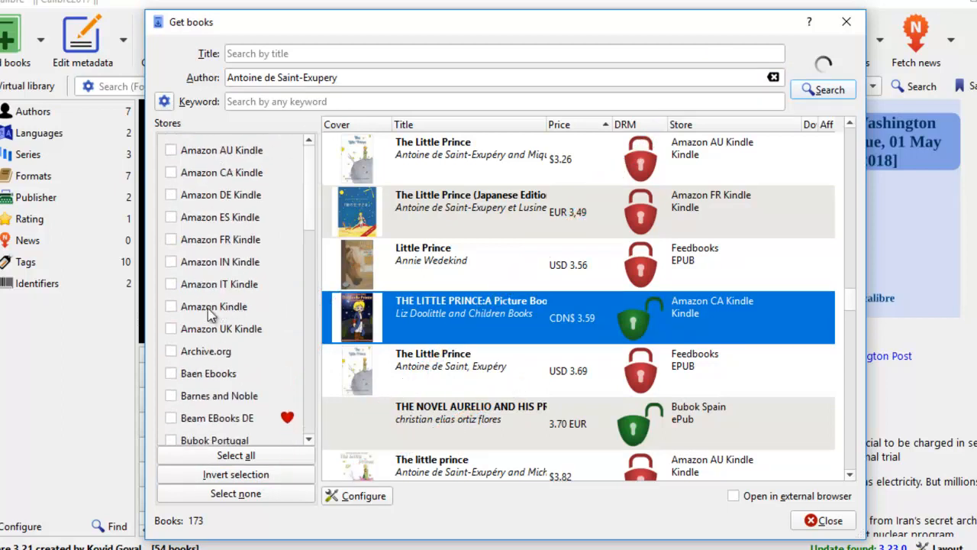
click(171, 305)
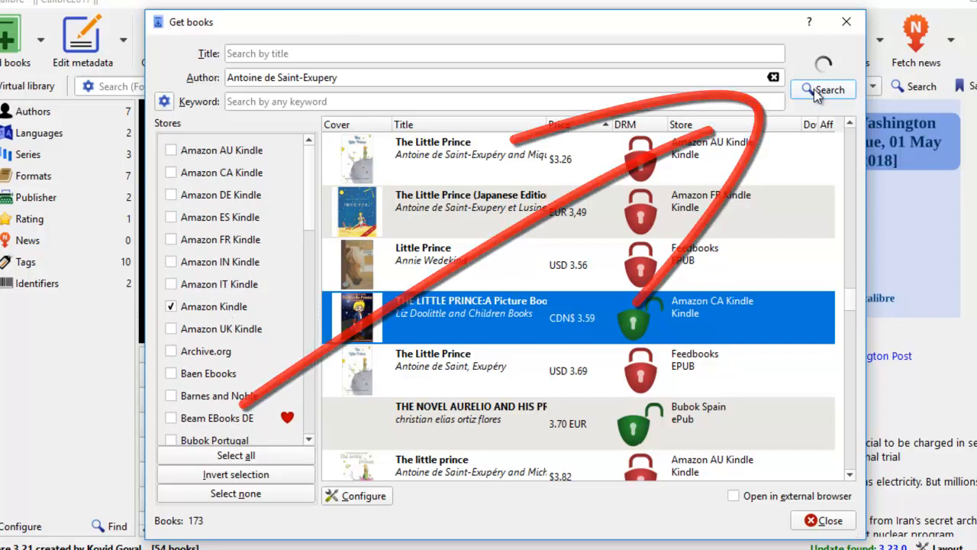
click(824, 89)
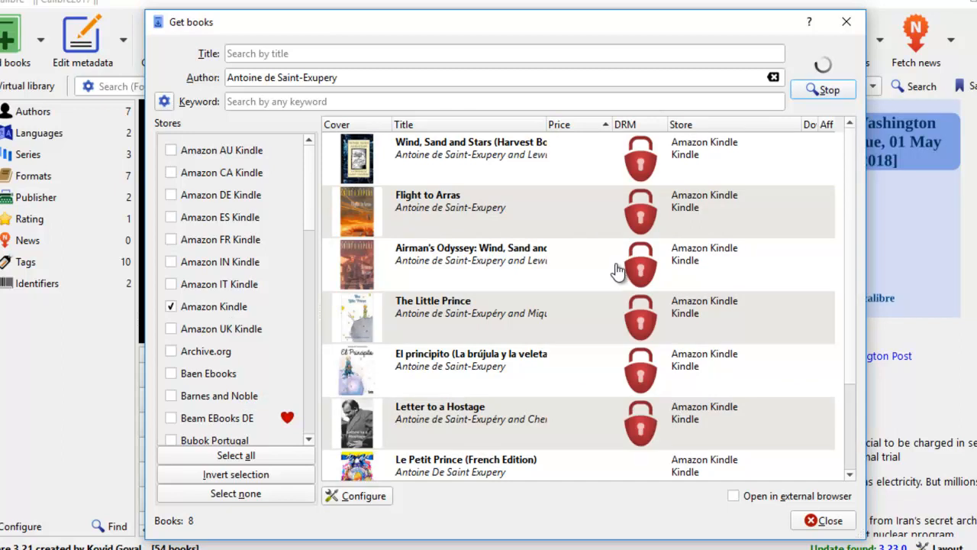
mouse_move(542, 275)
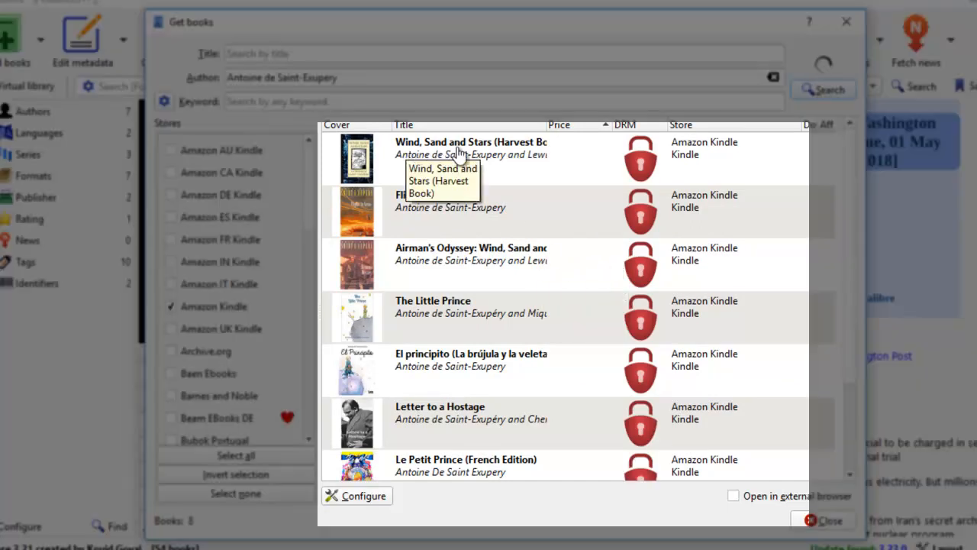
mouse_move(511, 221)
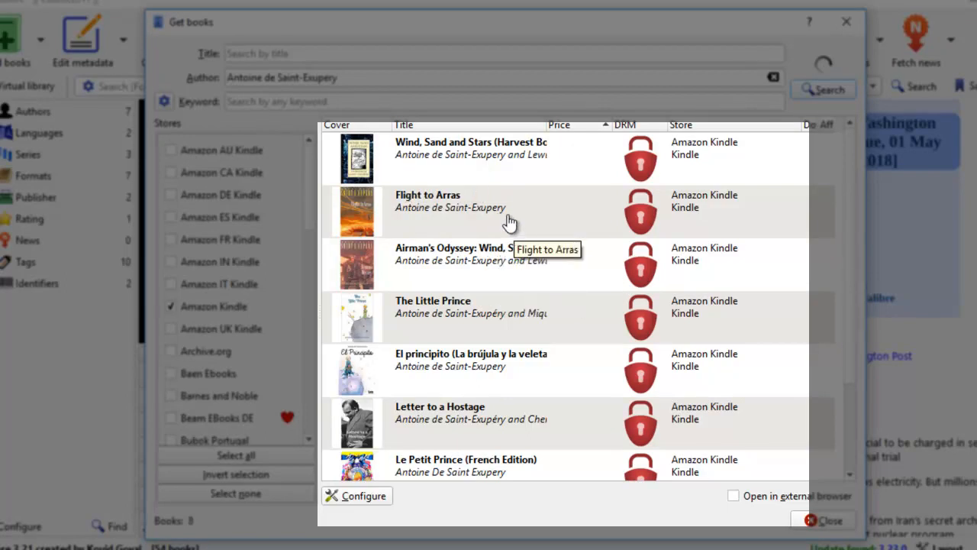
mouse_move(538, 272)
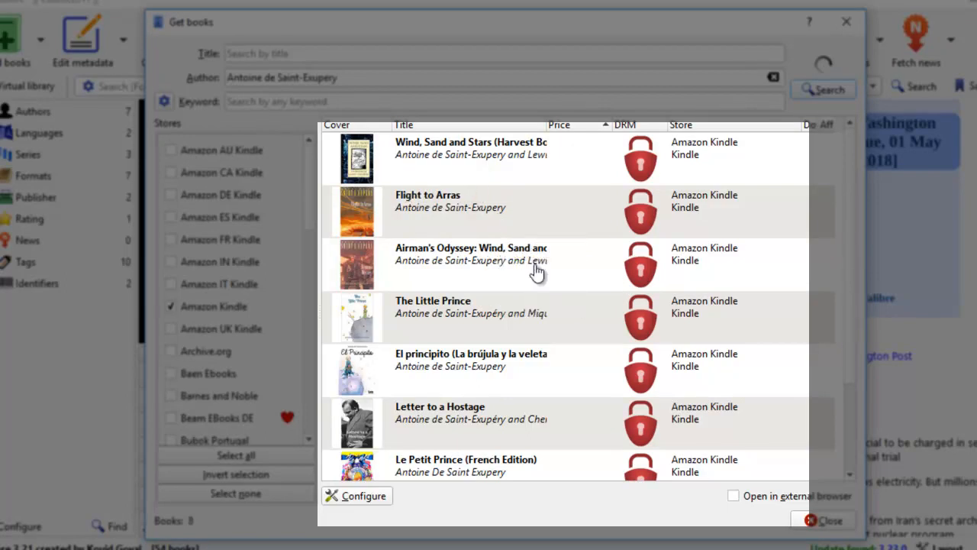
mouse_move(565, 333)
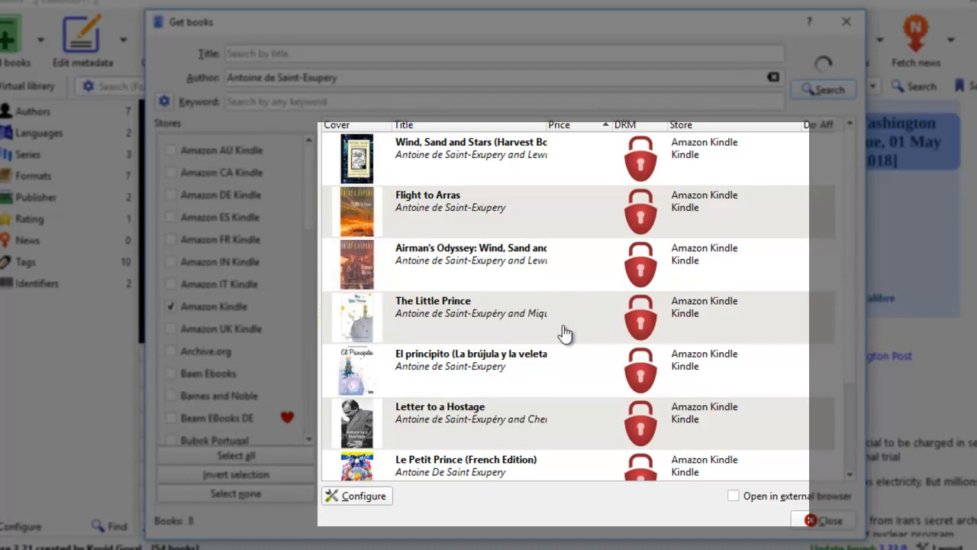
mouse_move(480, 418)
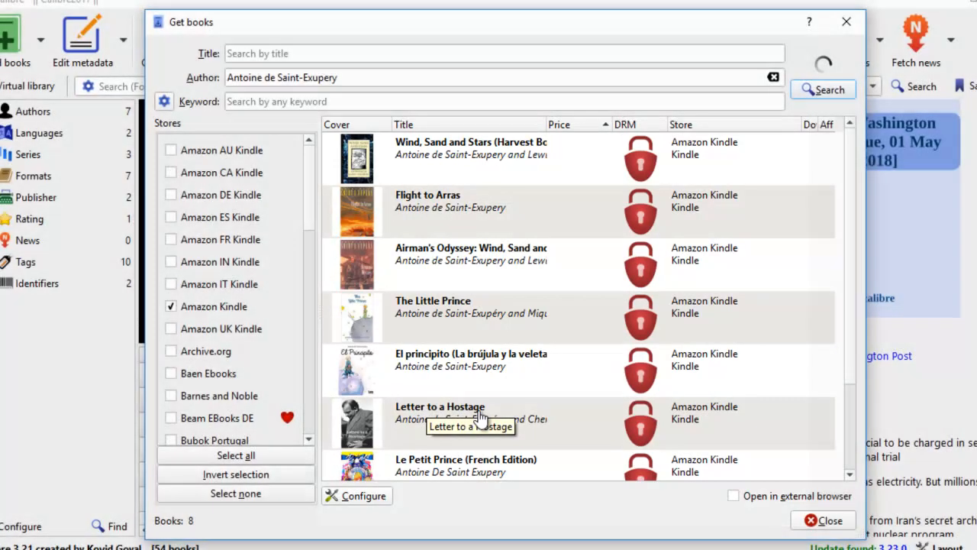
mouse_move(542, 443)
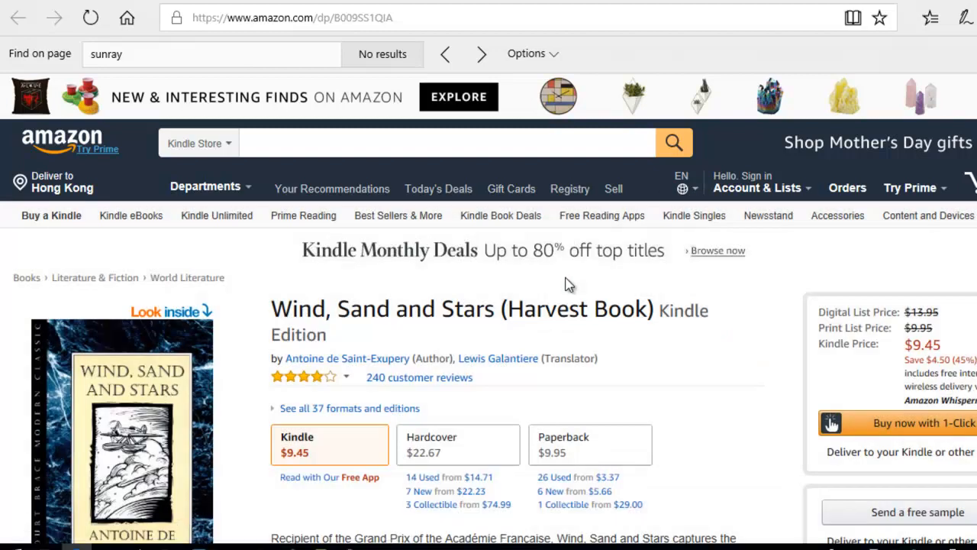
Browse down the Amazon Kindle page for Wind, Sand and Stars
scroll(down, 3)
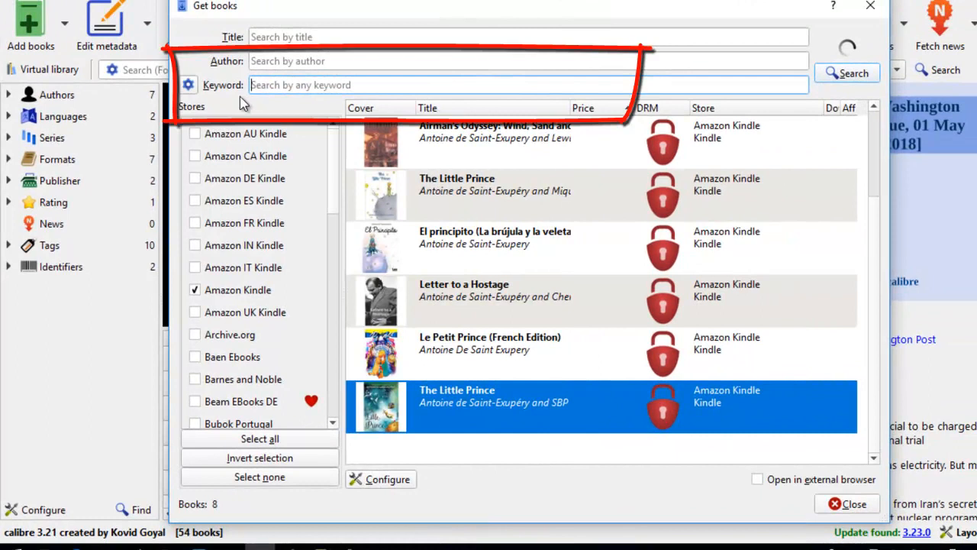
Search the Kindle store for the keyword 'little prince review'
text(little prince)
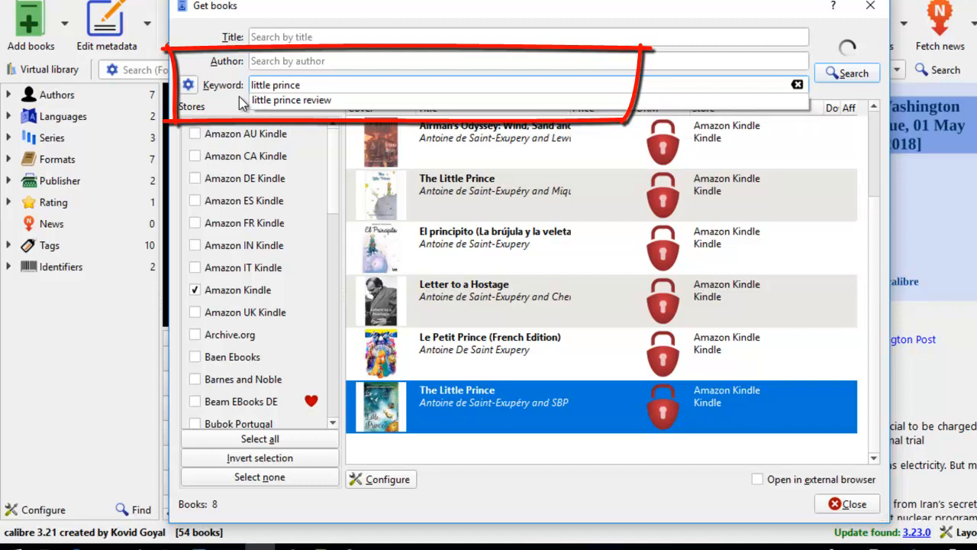
text(review)
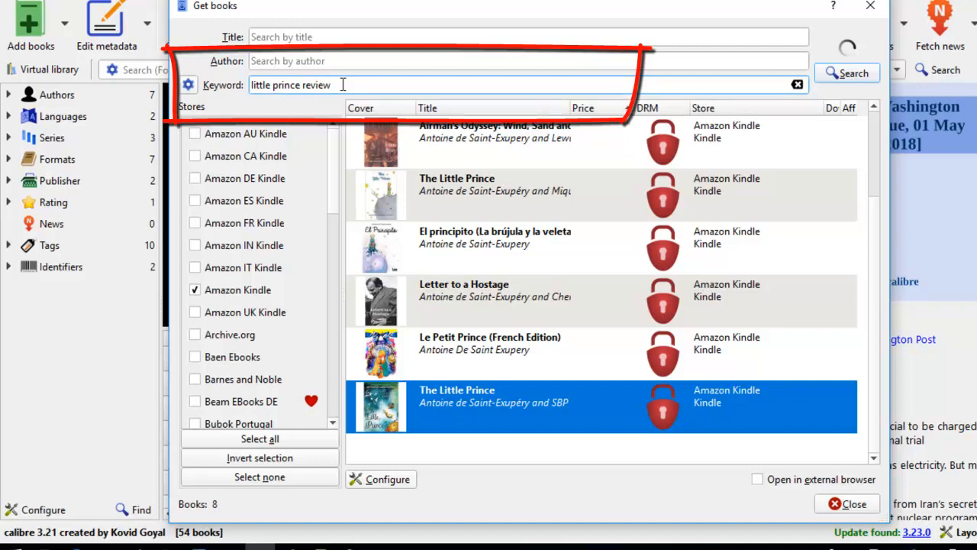
click(847, 73)
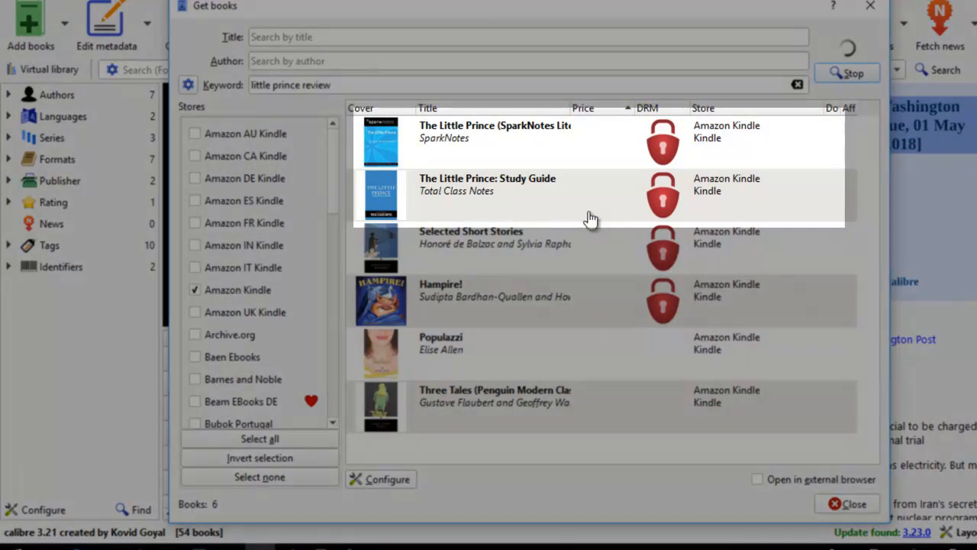
mouse_move(498, 143)
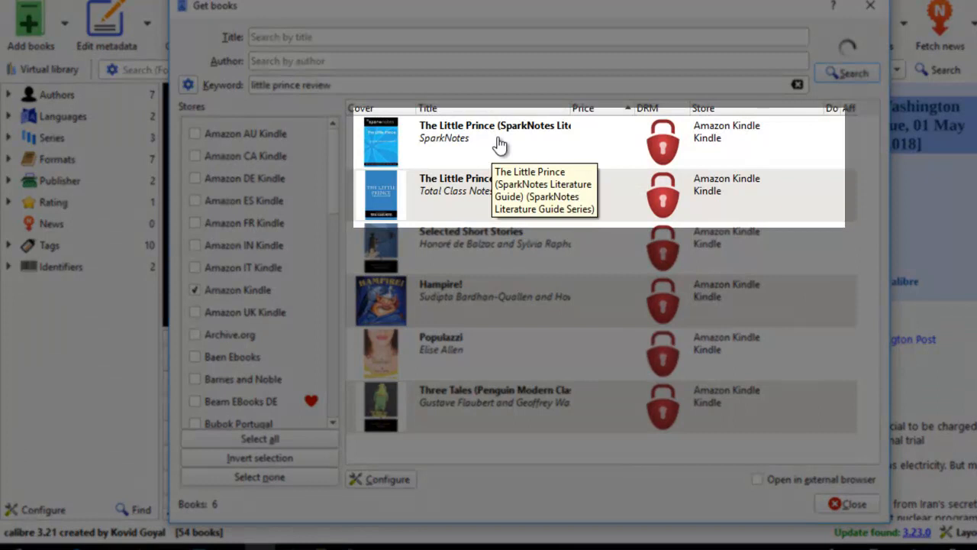
mouse_move(466, 213)
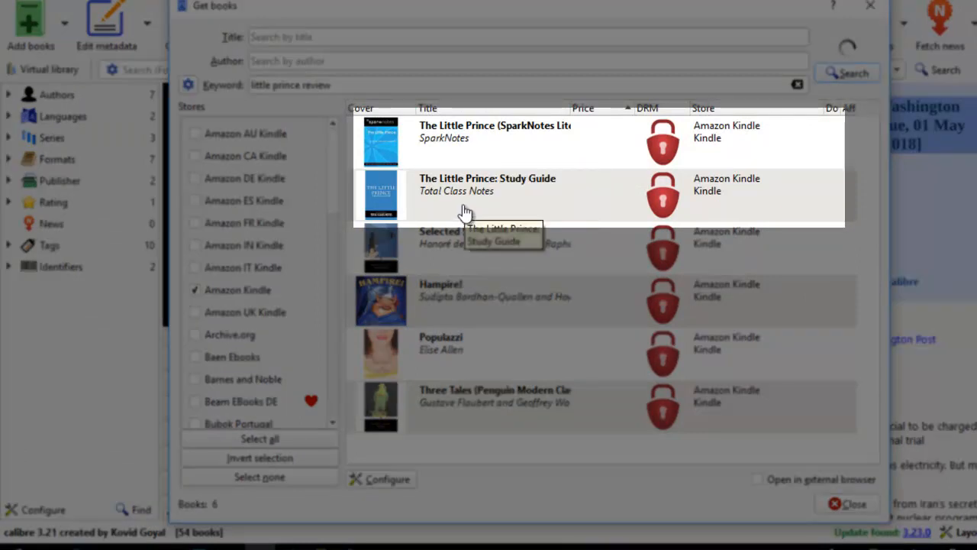
Select The Little Prince: Study Guide result and open its Amazon page
click(489, 191)
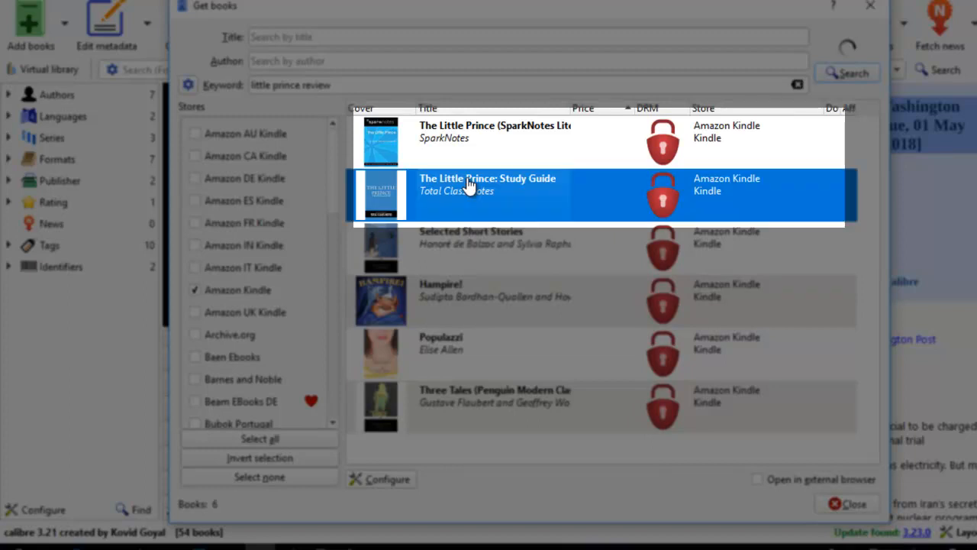
double_click(487, 185)
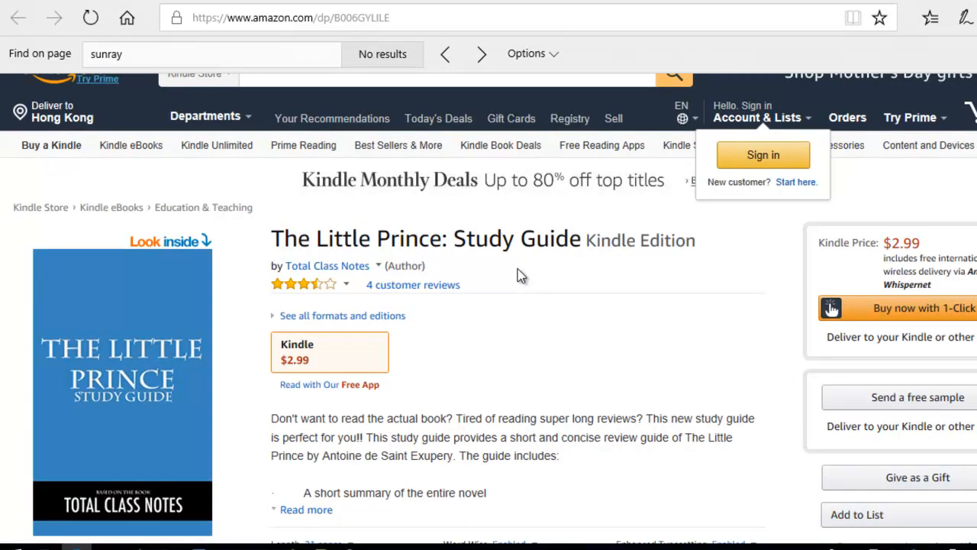
Browse down the Amazon Kindle page for The Little Prince: Study Guide
scroll(down, 3)
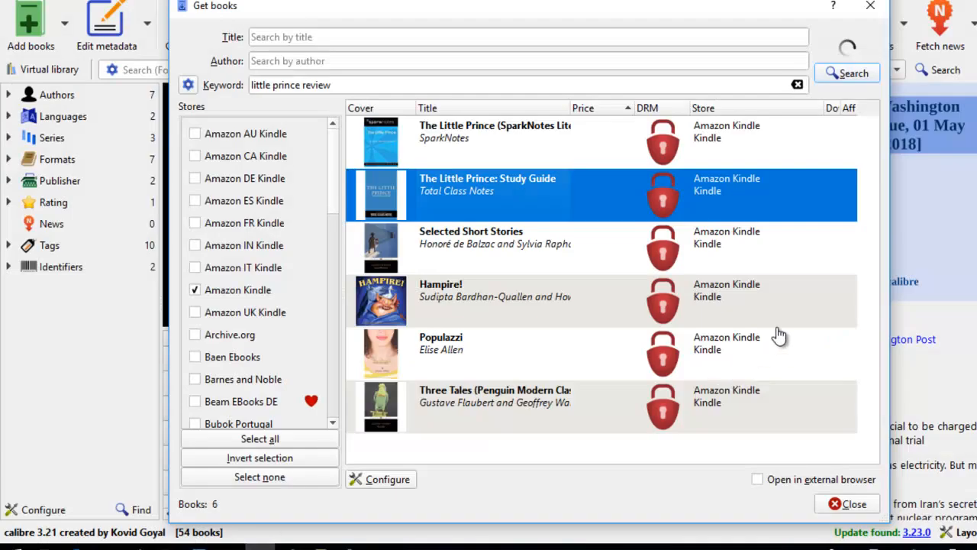
mouse_move(824, 291)
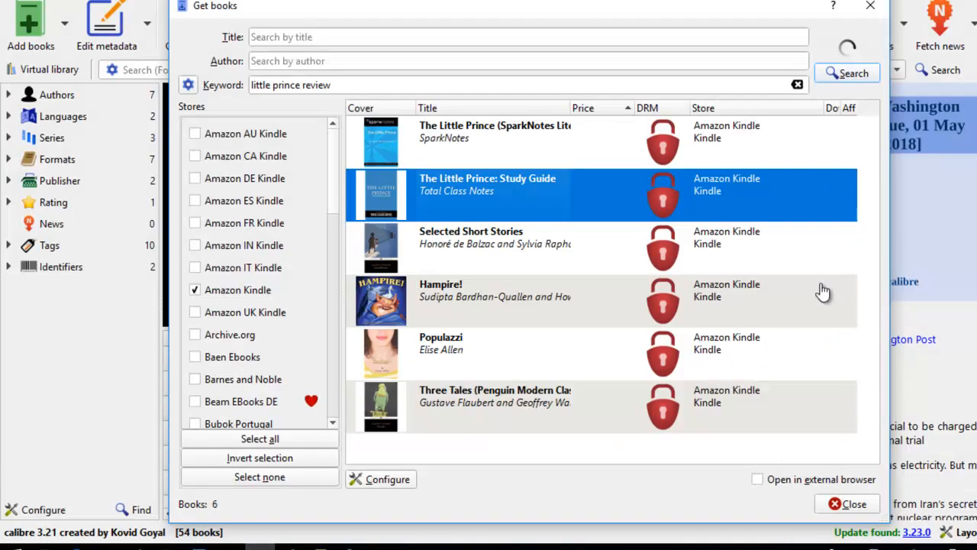
mouse_move(254, 333)
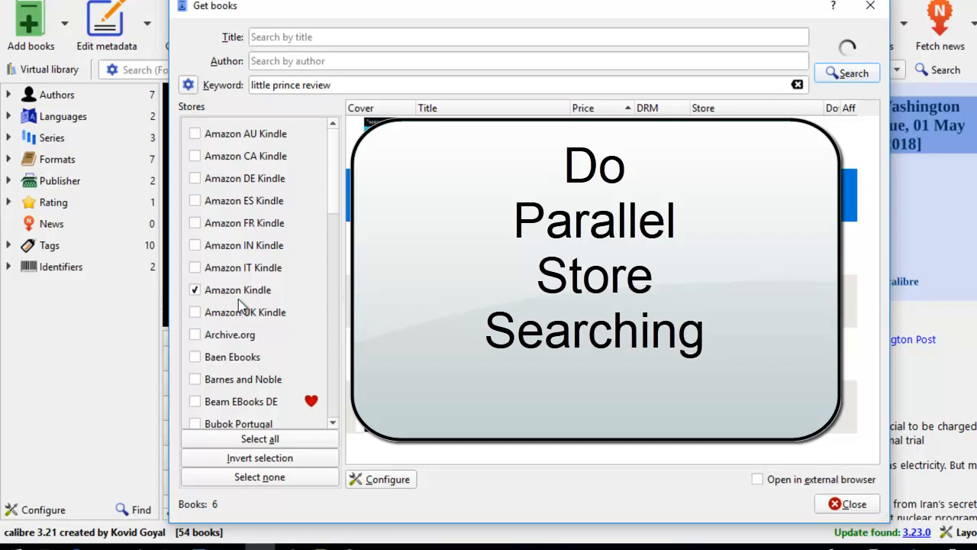
Swap Amazon Kindle for Barnes and Noble, search, and dismiss the No matches message
click(196, 290)
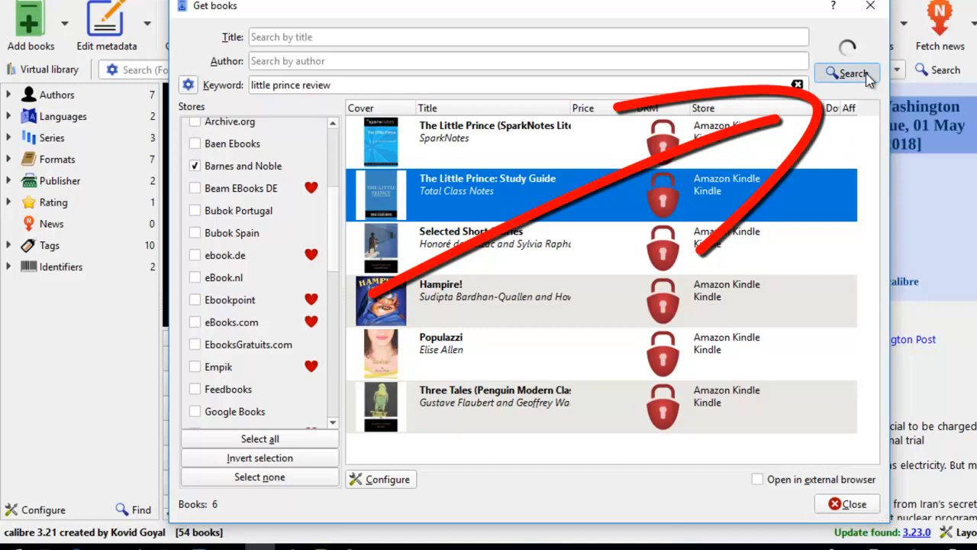
click(846, 73)
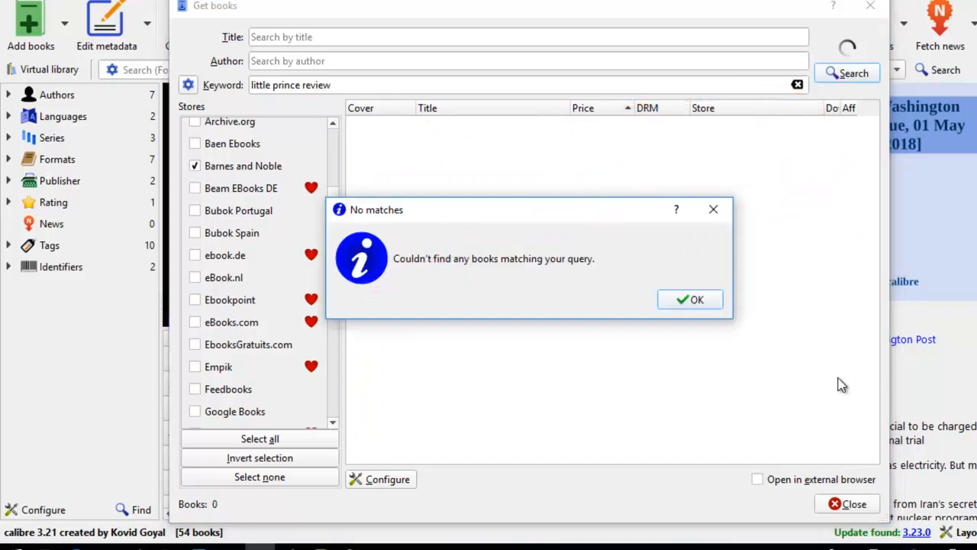
click(690, 297)
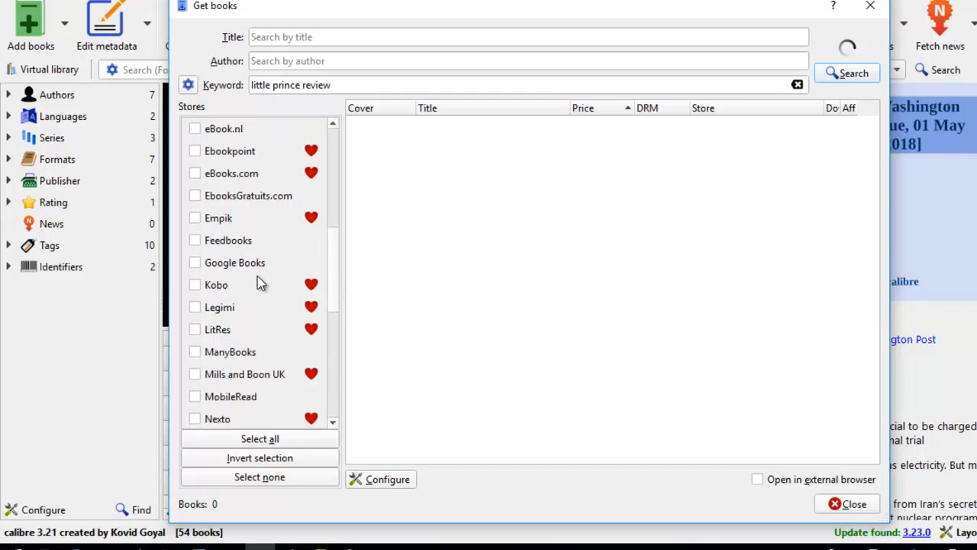
Add Google Books and rerun the 'little prince review' search there
click(195, 262)
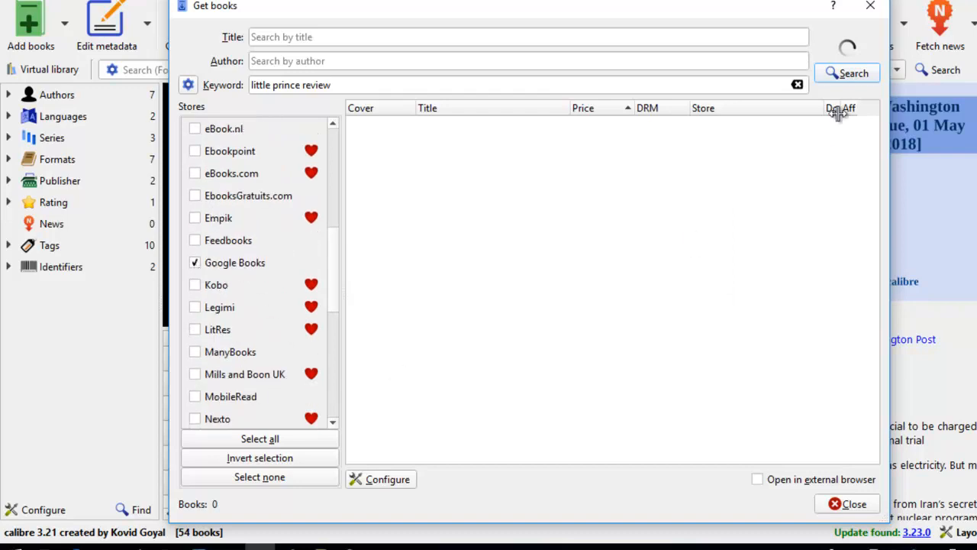
click(848, 73)
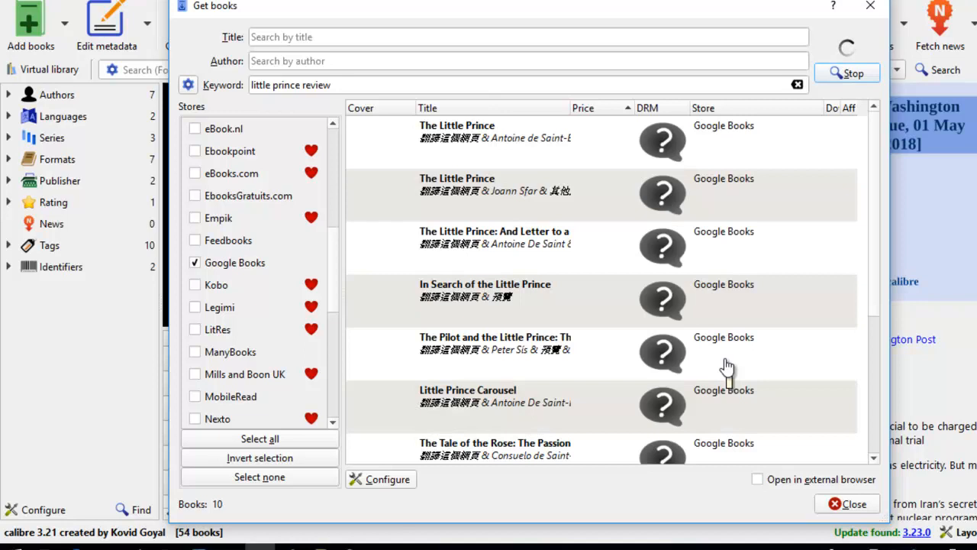
mouse_move(727, 348)
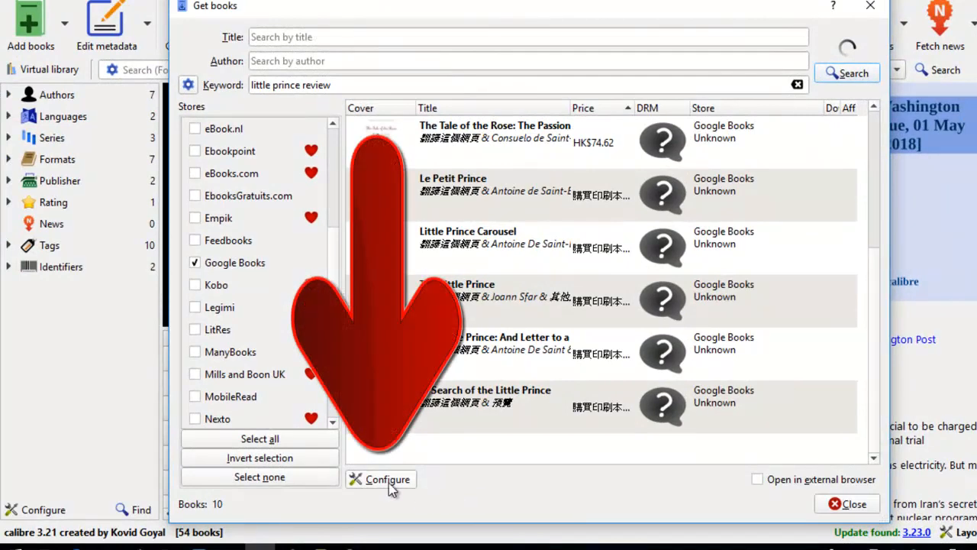
click(388, 479)
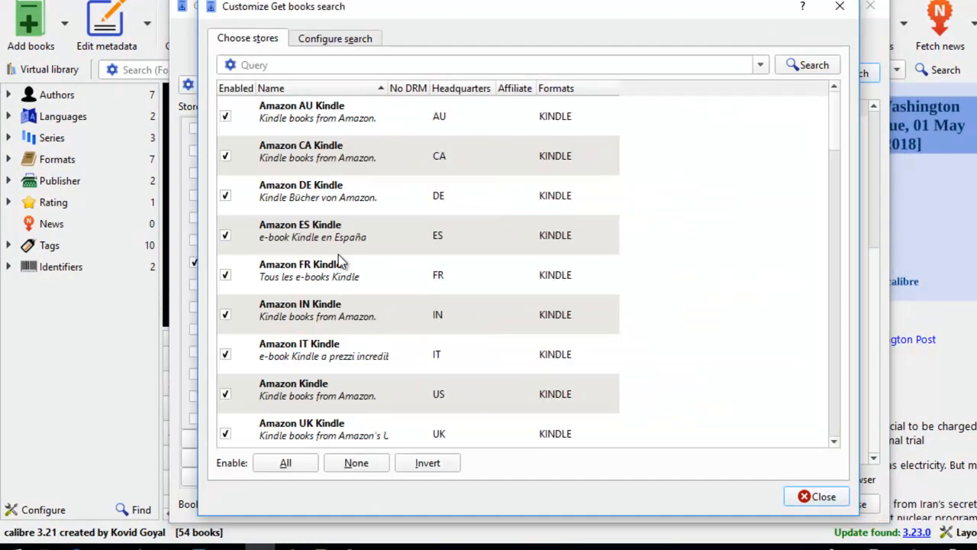
mouse_move(229, 412)
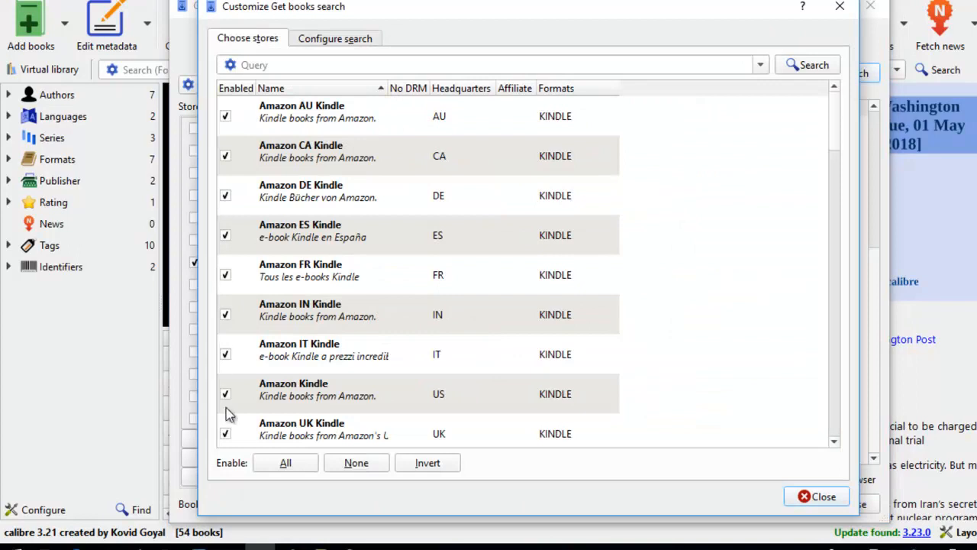
scroll(down, 3)
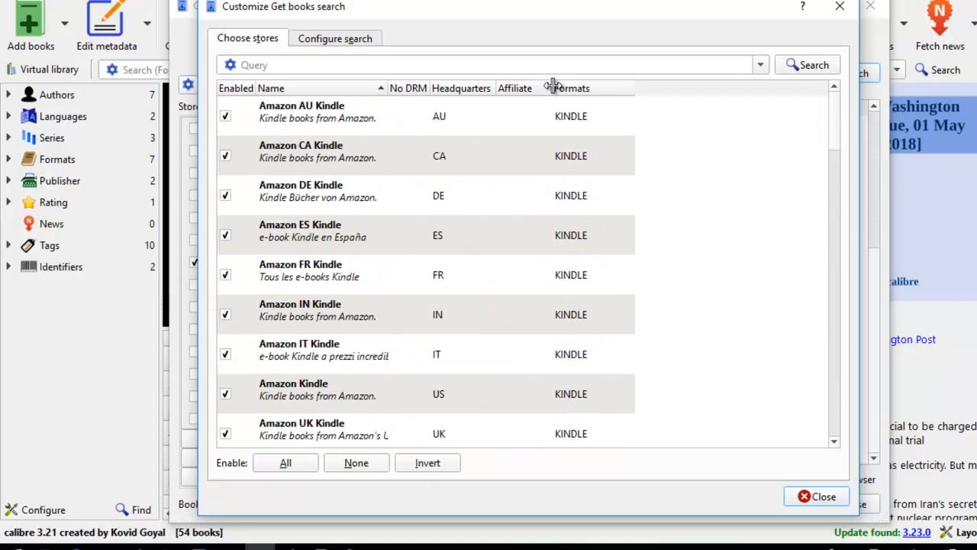
scroll(down, 3)
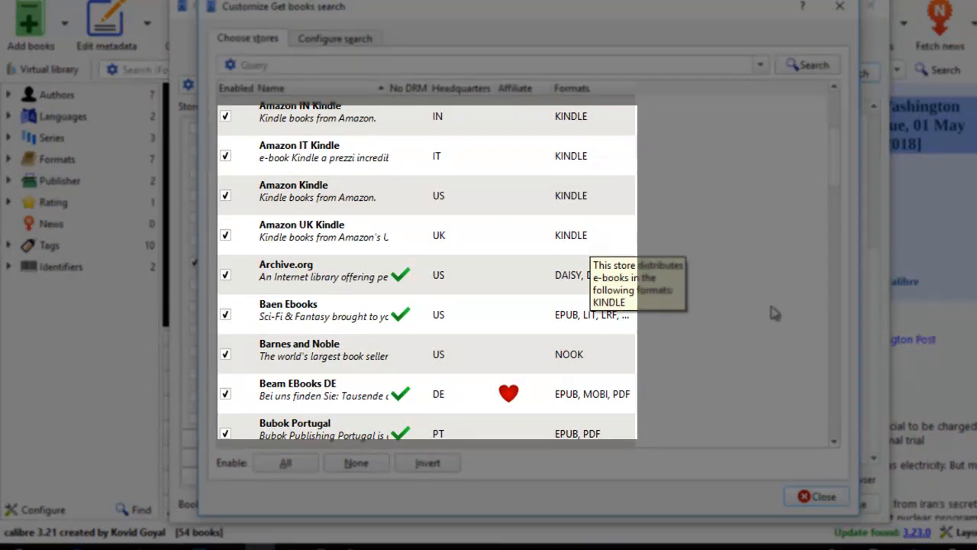
mouse_move(397, 382)
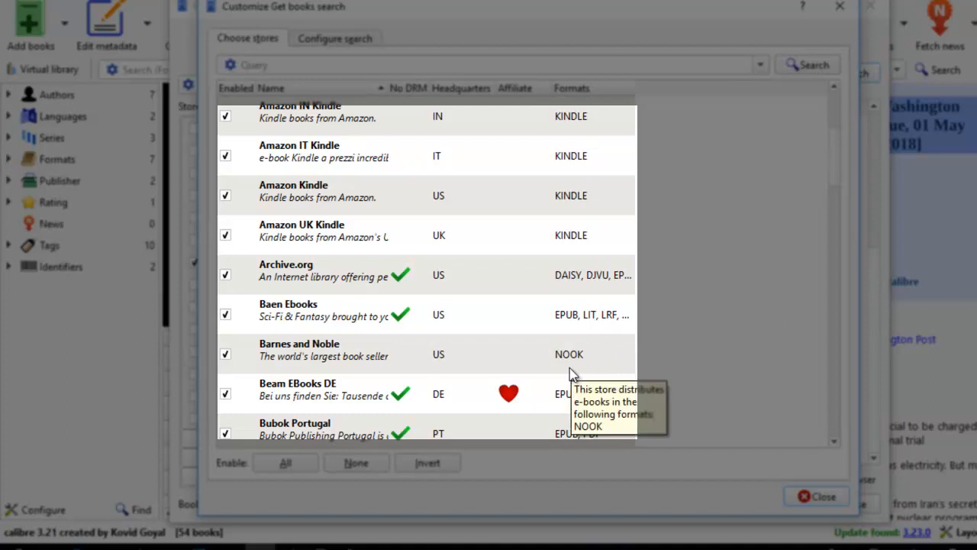
mouse_move(568, 412)
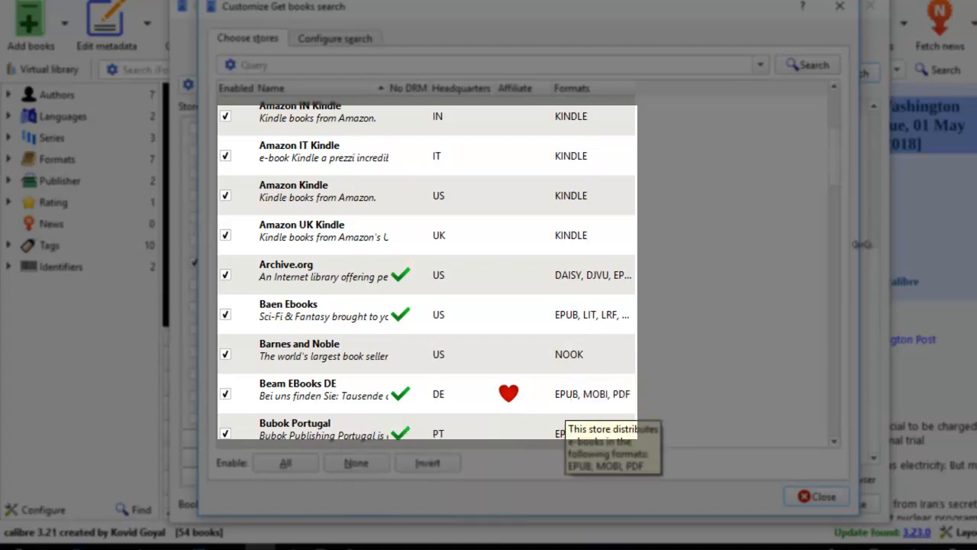
scroll(down, 3)
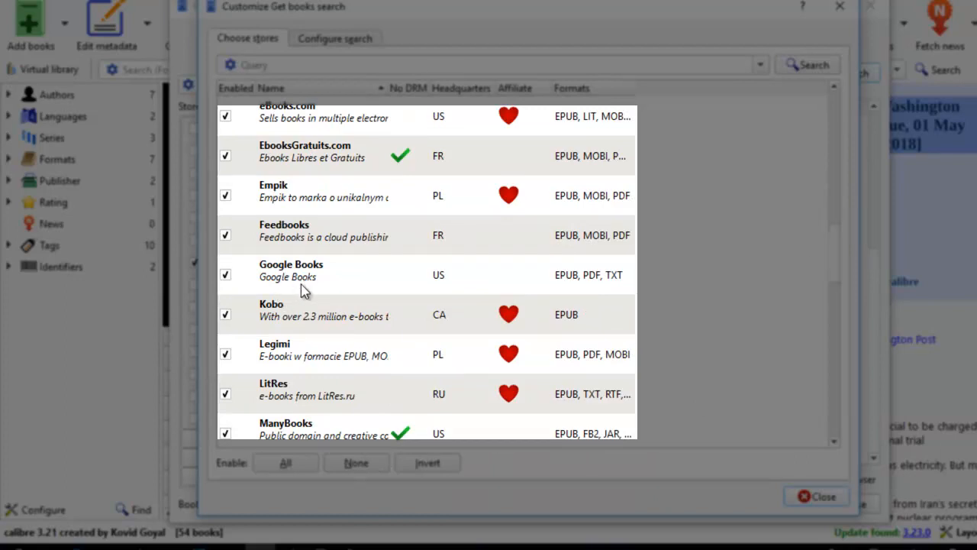
mouse_move(568, 296)
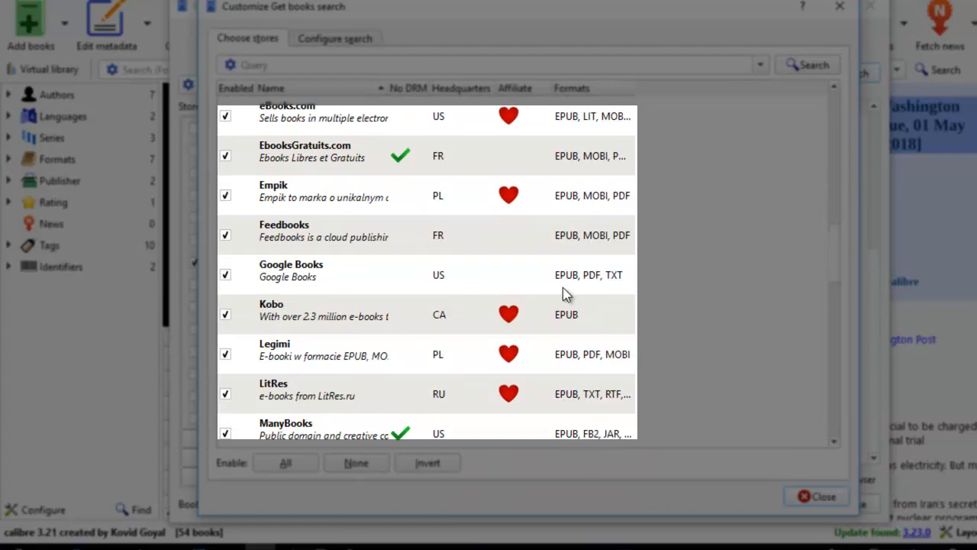
mouse_move(588, 275)
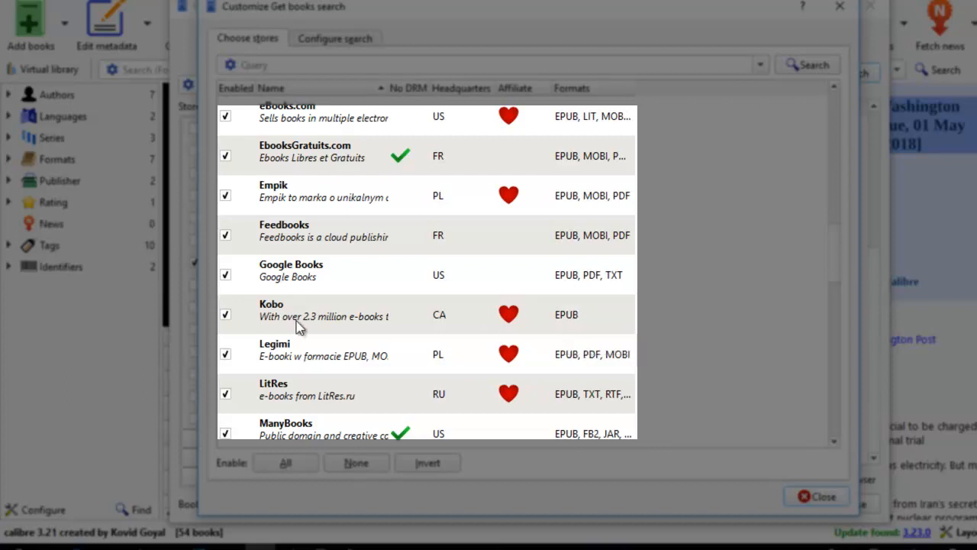
mouse_move(580, 339)
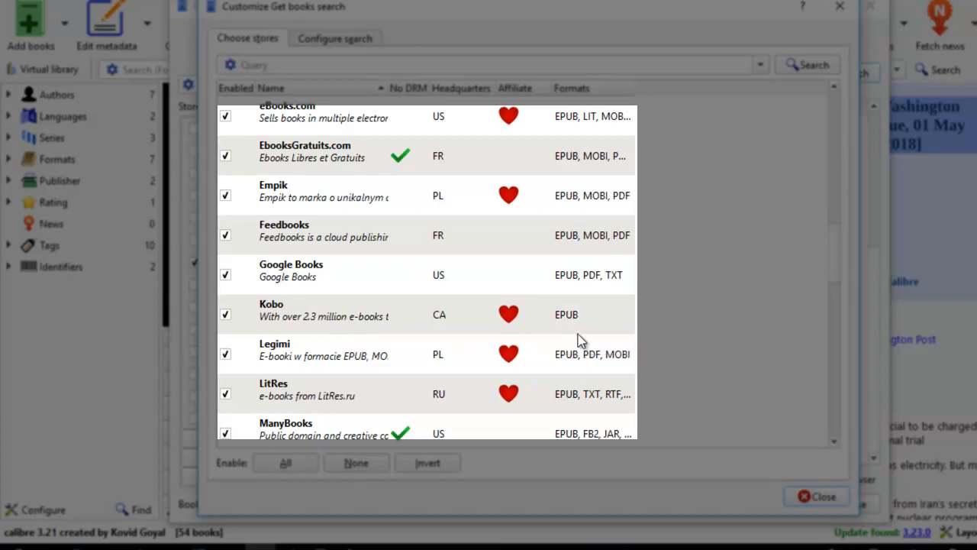
scroll(down, 3)
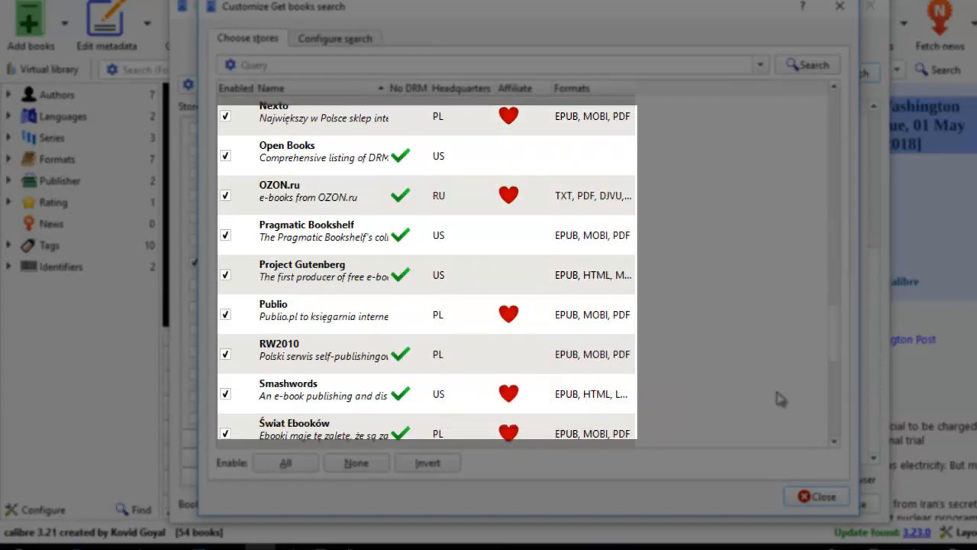
mouse_move(831, 354)
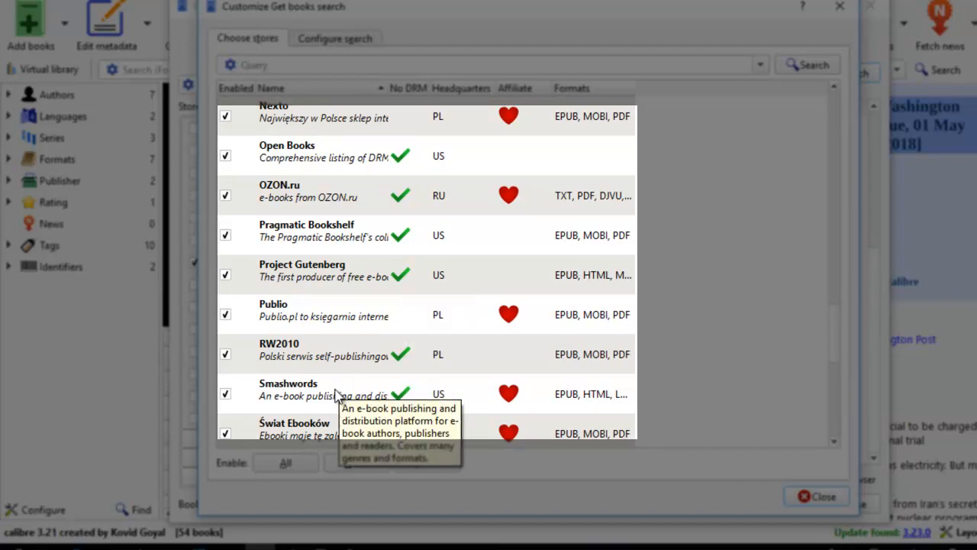
mouse_move(596, 412)
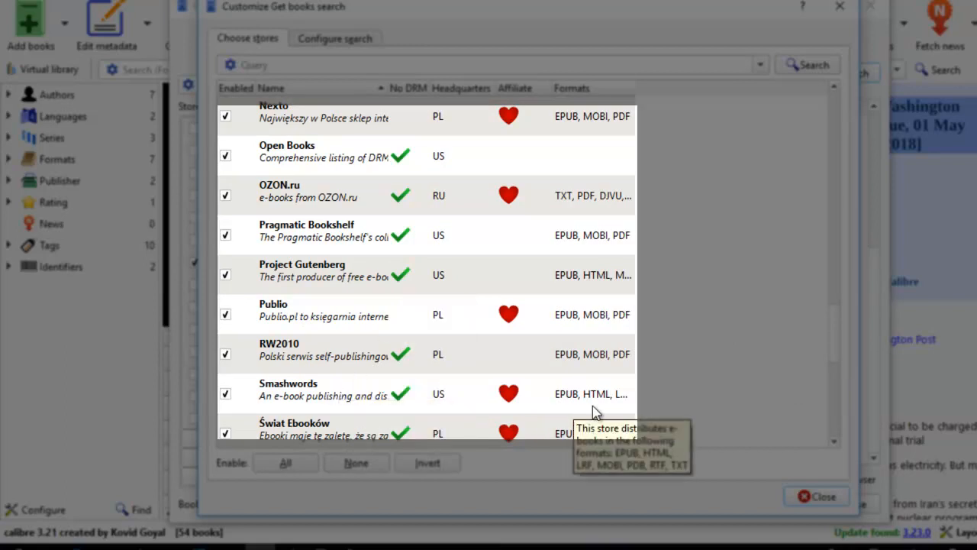
mouse_move(813, 364)
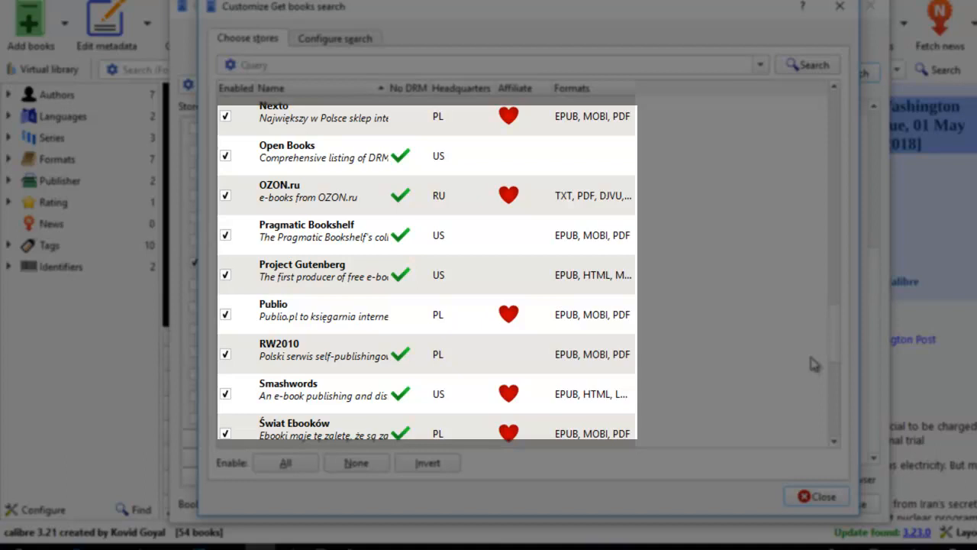
mouse_move(320, 394)
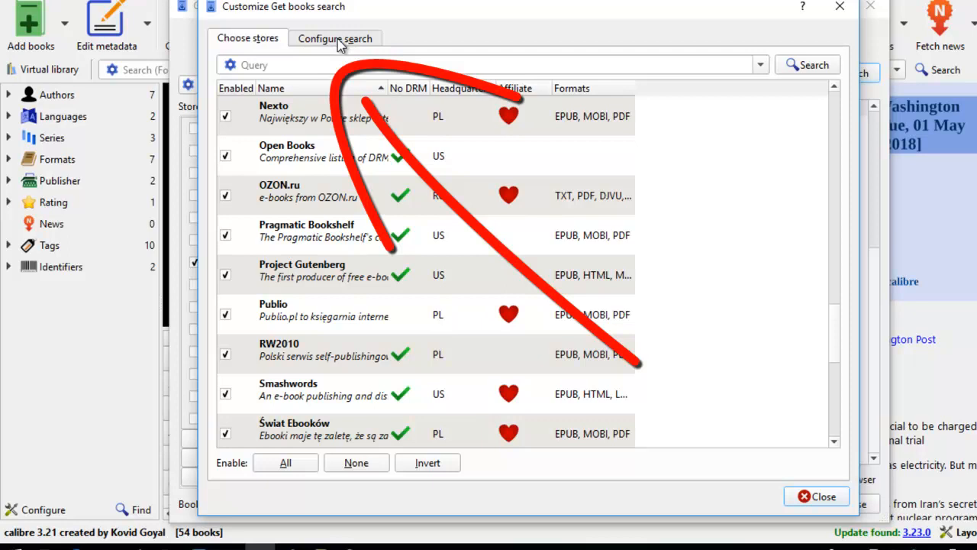
Review the Configure search settings, adjusting maximum results per store, then close the customization window
click(336, 38)
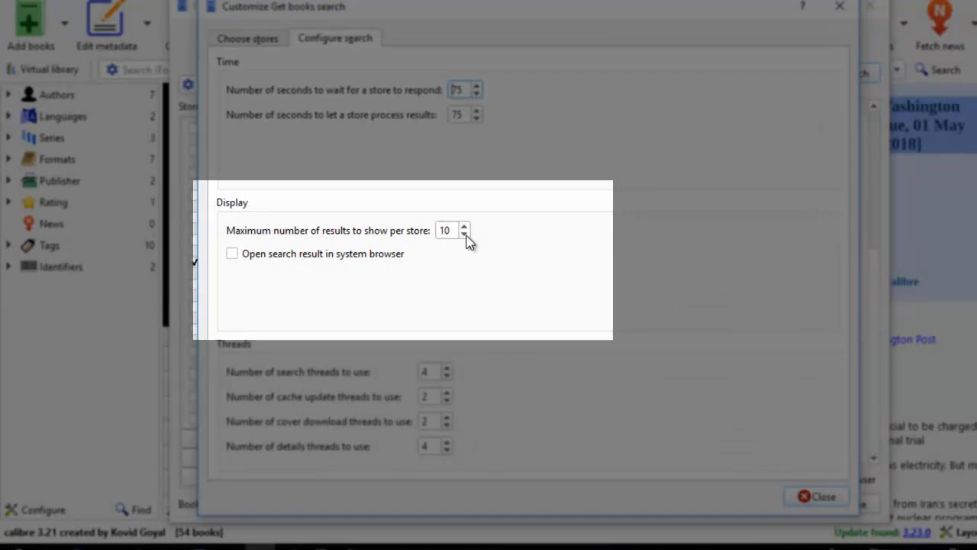
click(465, 226)
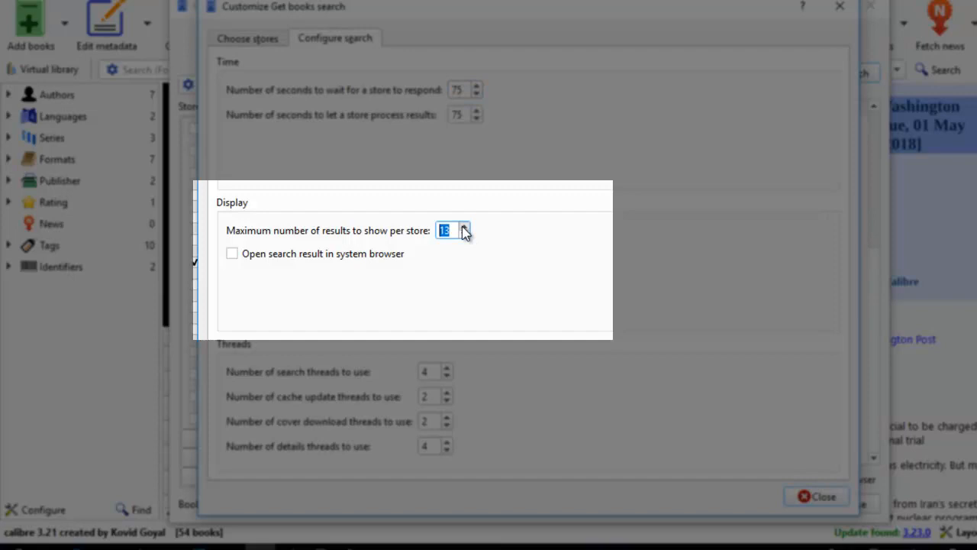
click(465, 235)
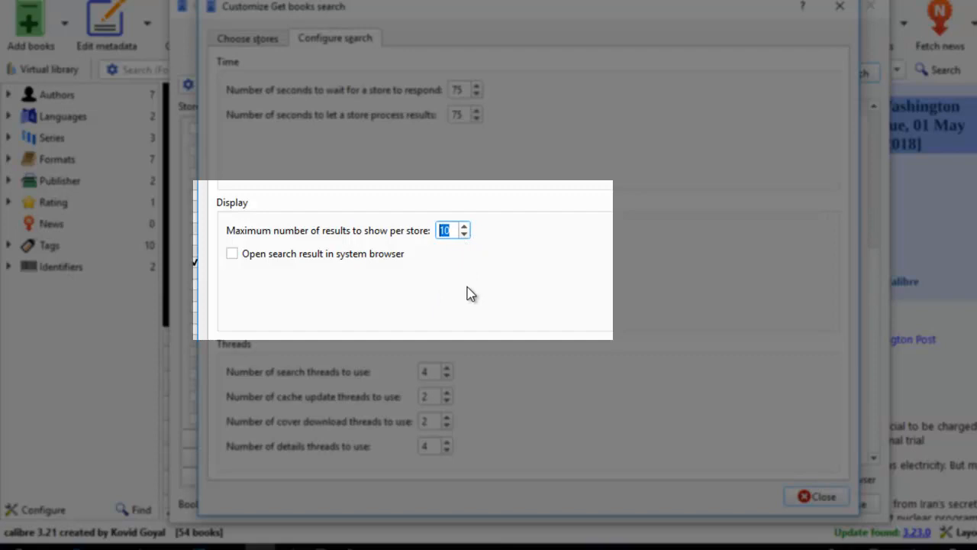
mouse_move(456, 266)
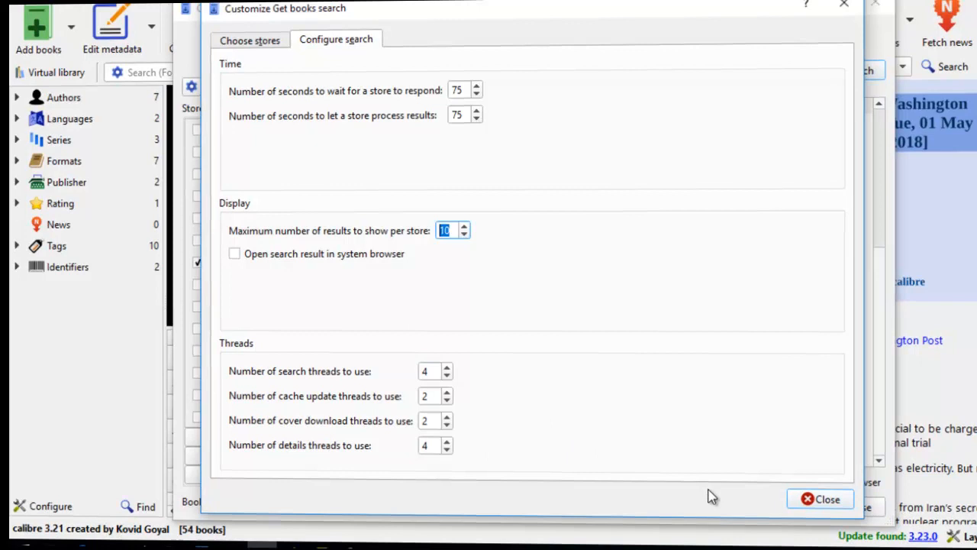
click(820, 498)
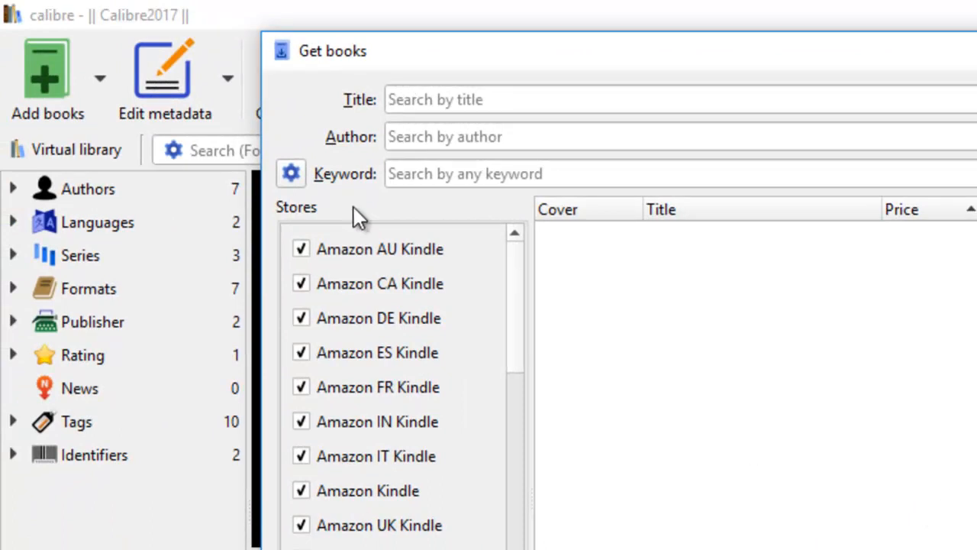
mouse_move(400, 186)
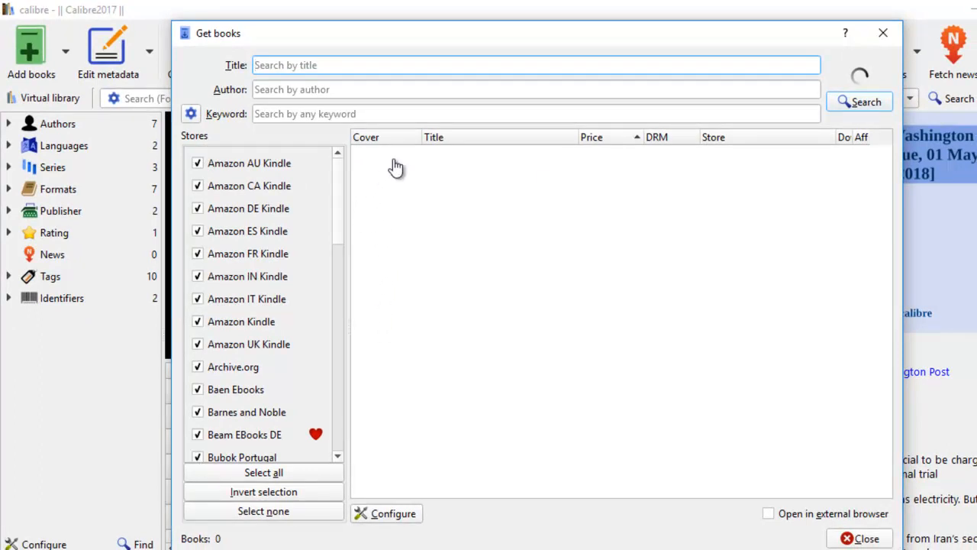
mouse_move(404, 162)
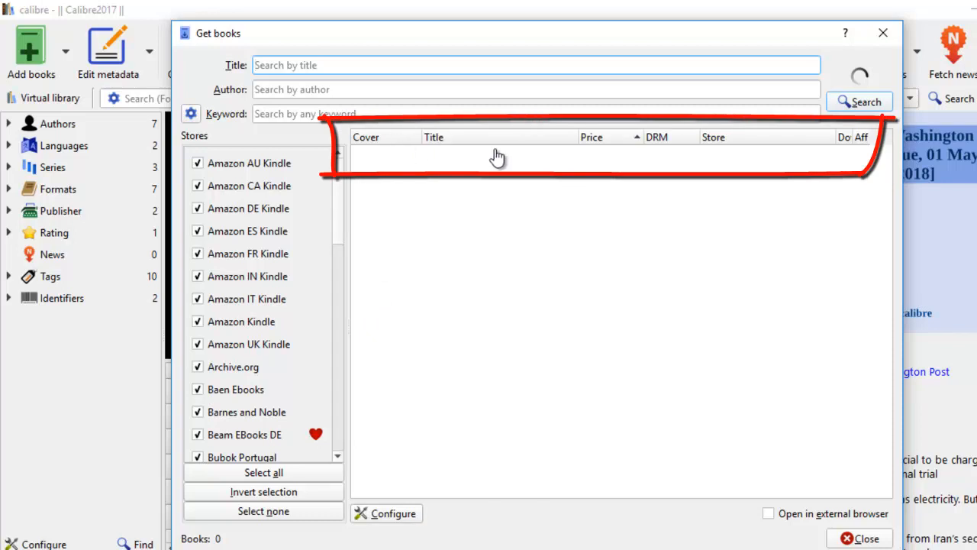
mouse_move(658, 147)
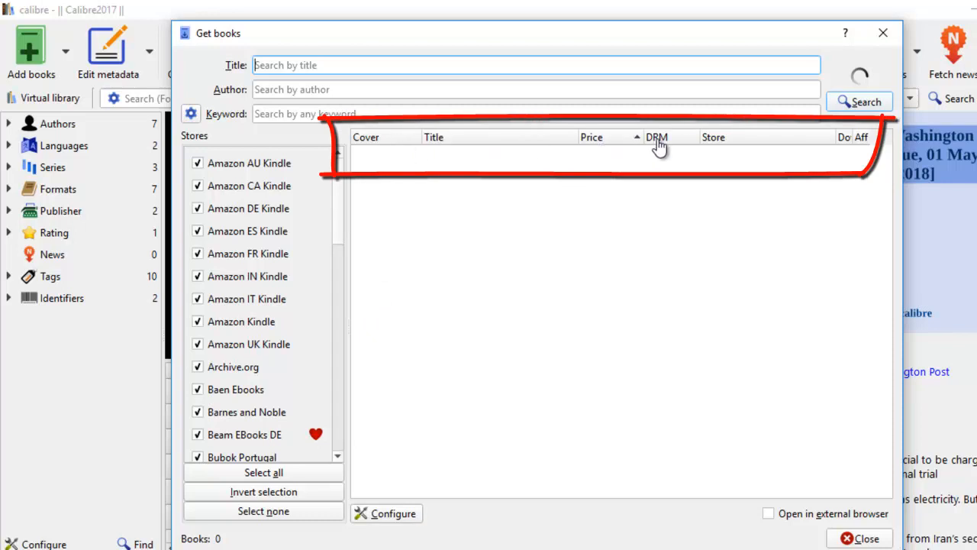
mouse_move(731, 149)
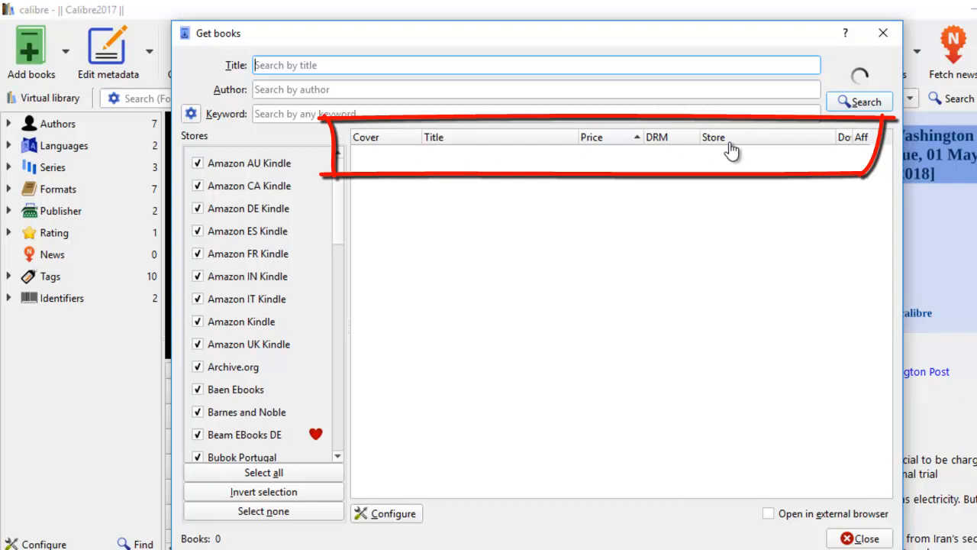
mouse_move(742, 147)
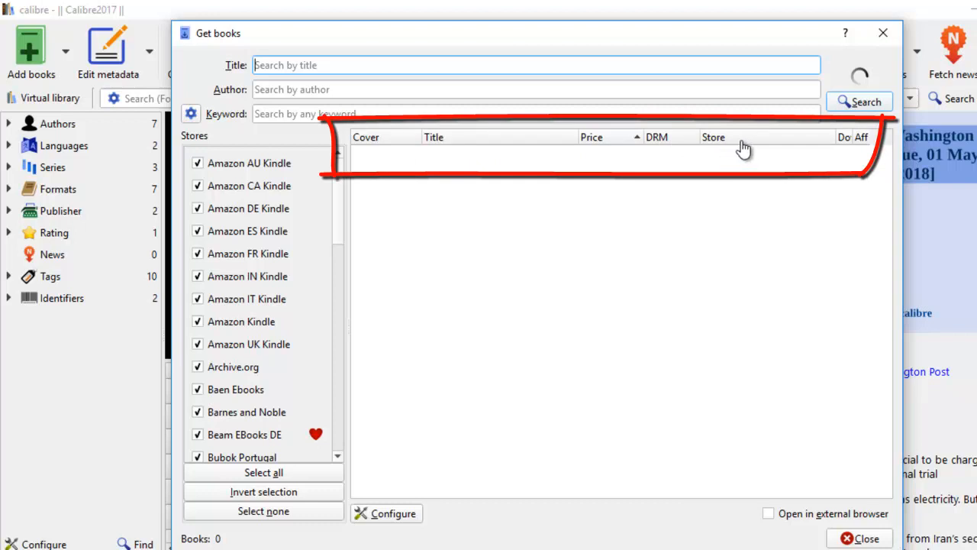
click(534, 89)
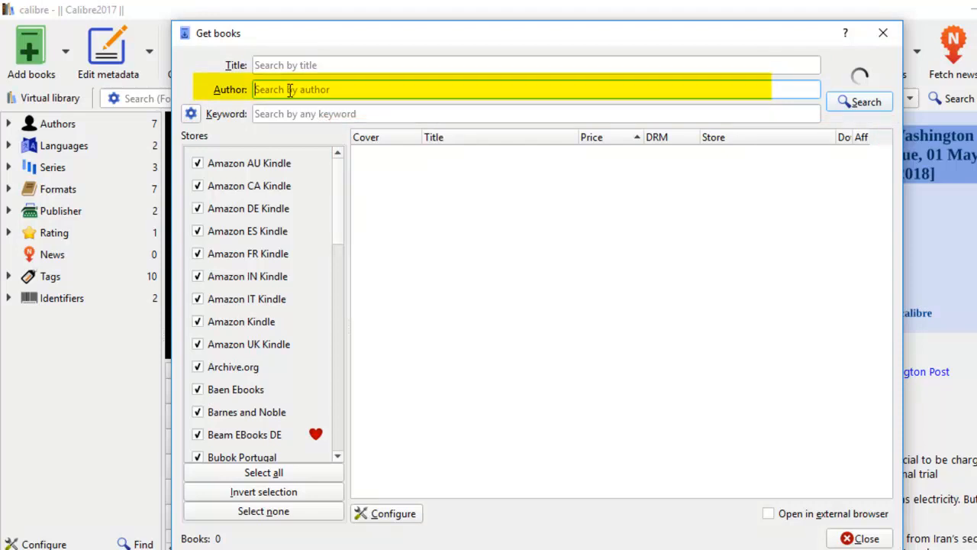
click(535, 89)
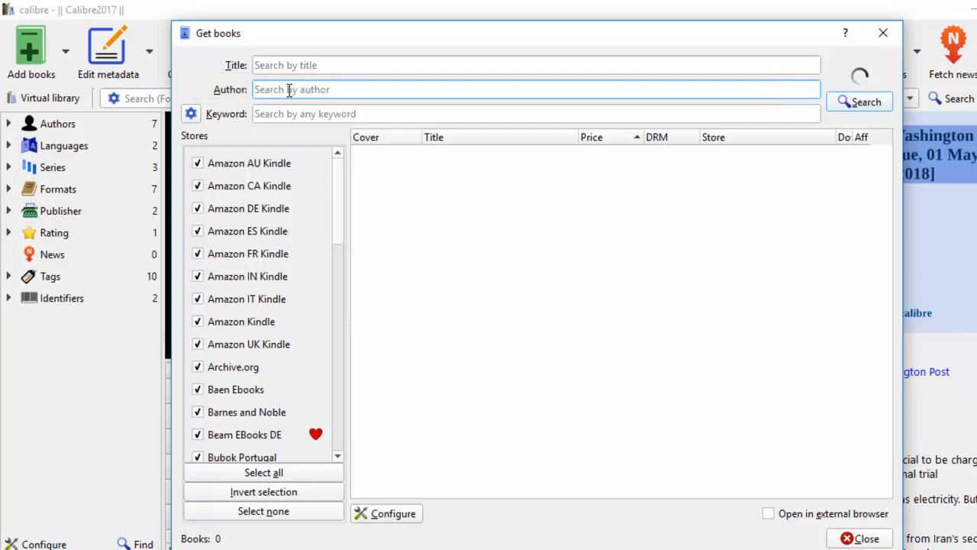